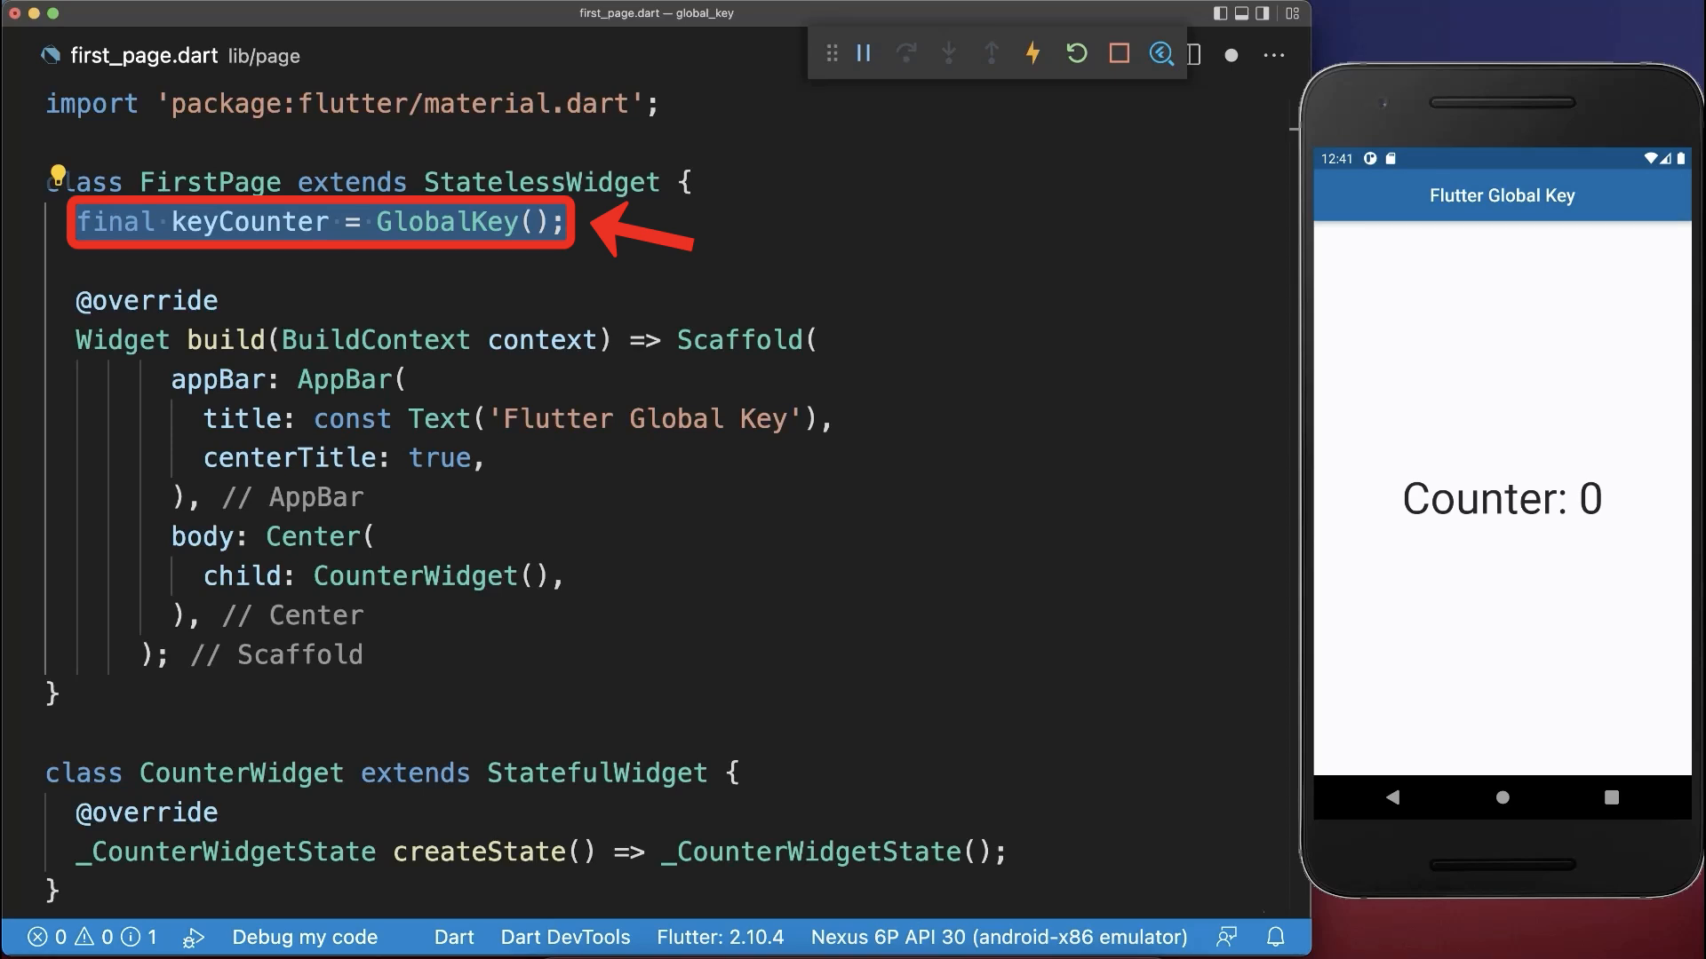
- Give CounterWidget key: keyCounter and type the key as GlobalKey<_CounterWidgetState>
double_click(248, 223)
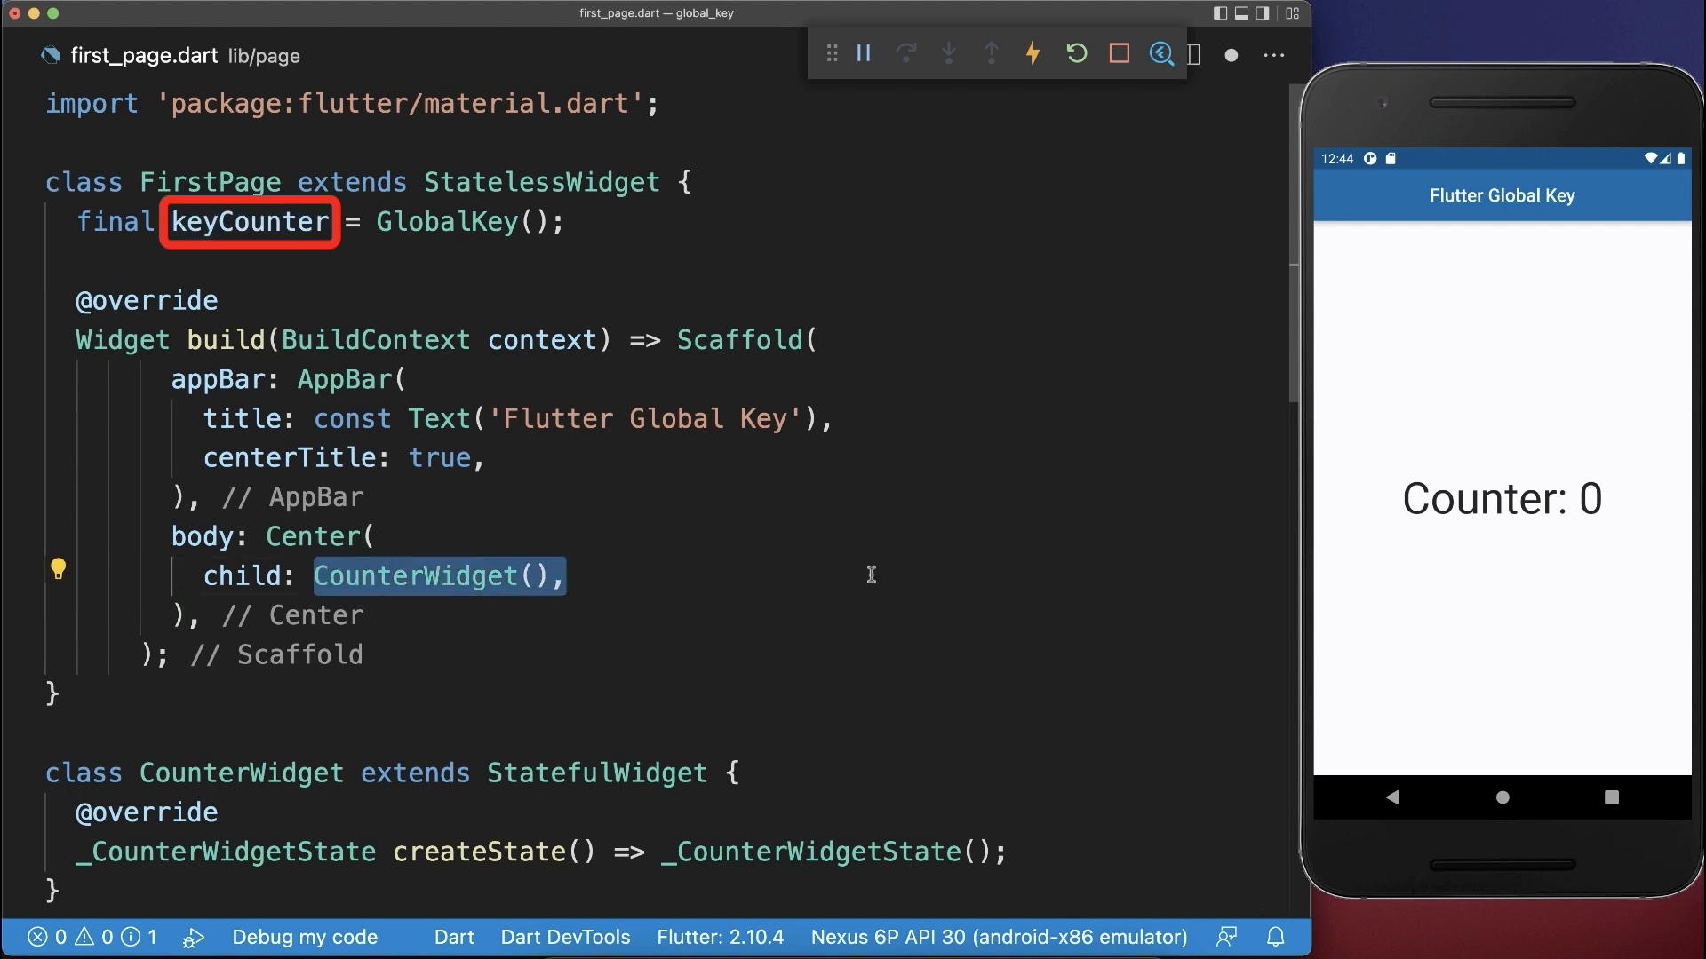
text(key: keyCounter)
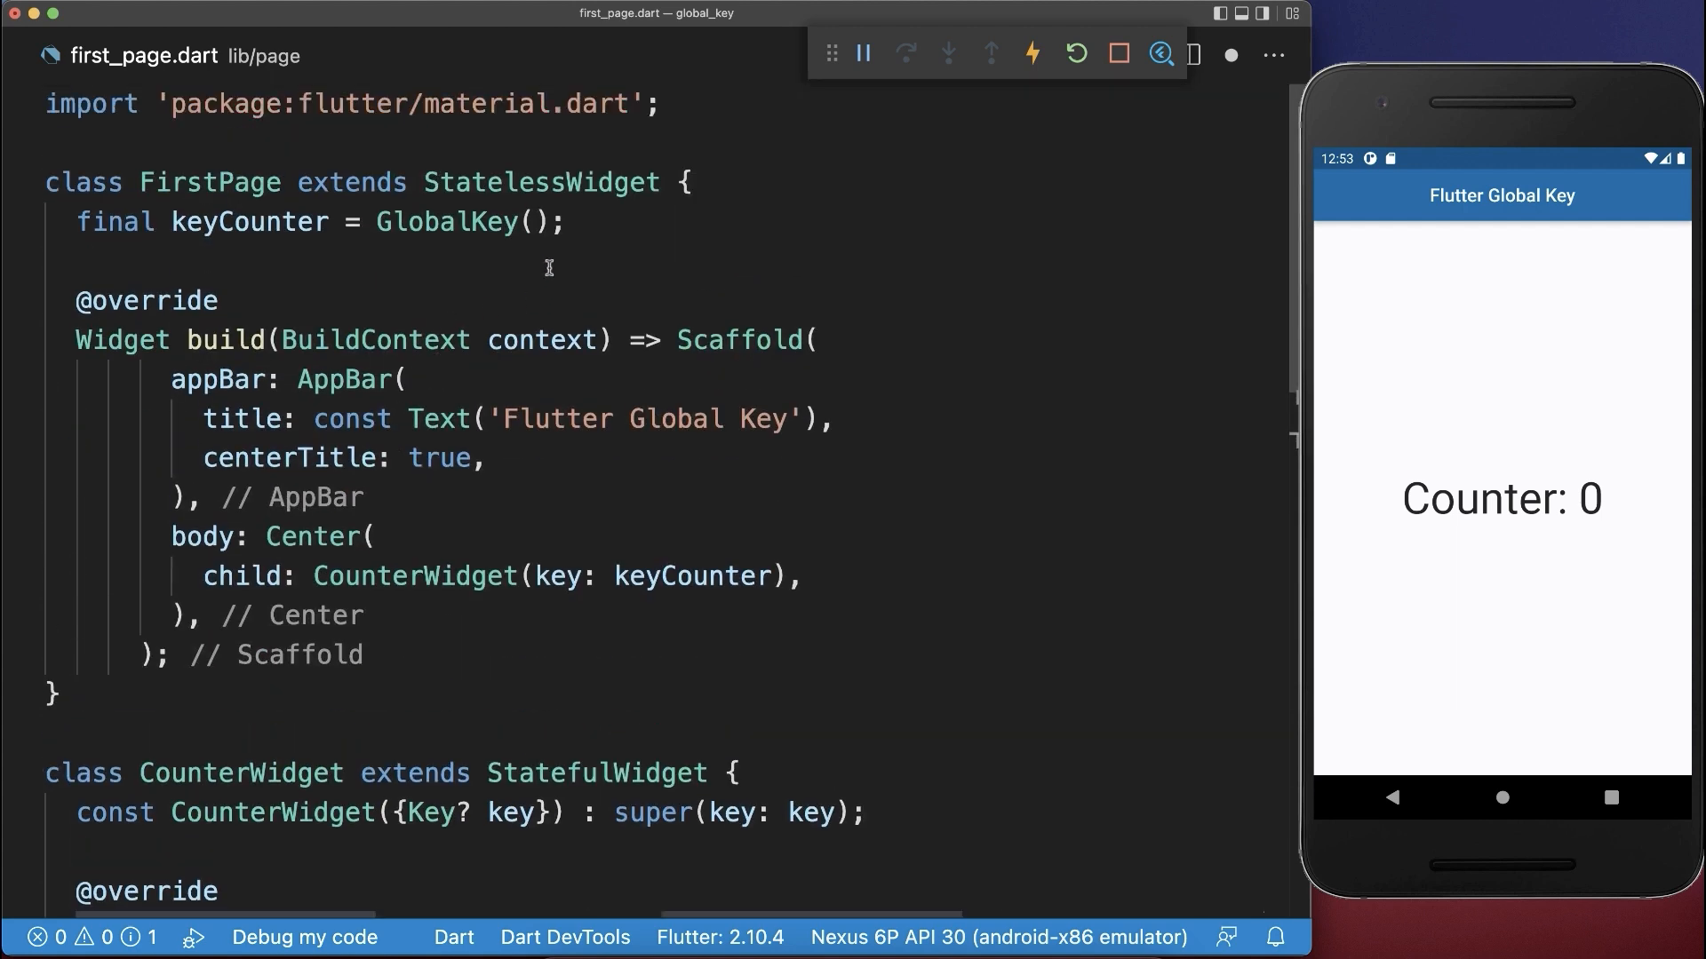
text(<_CounterWidgetState>)
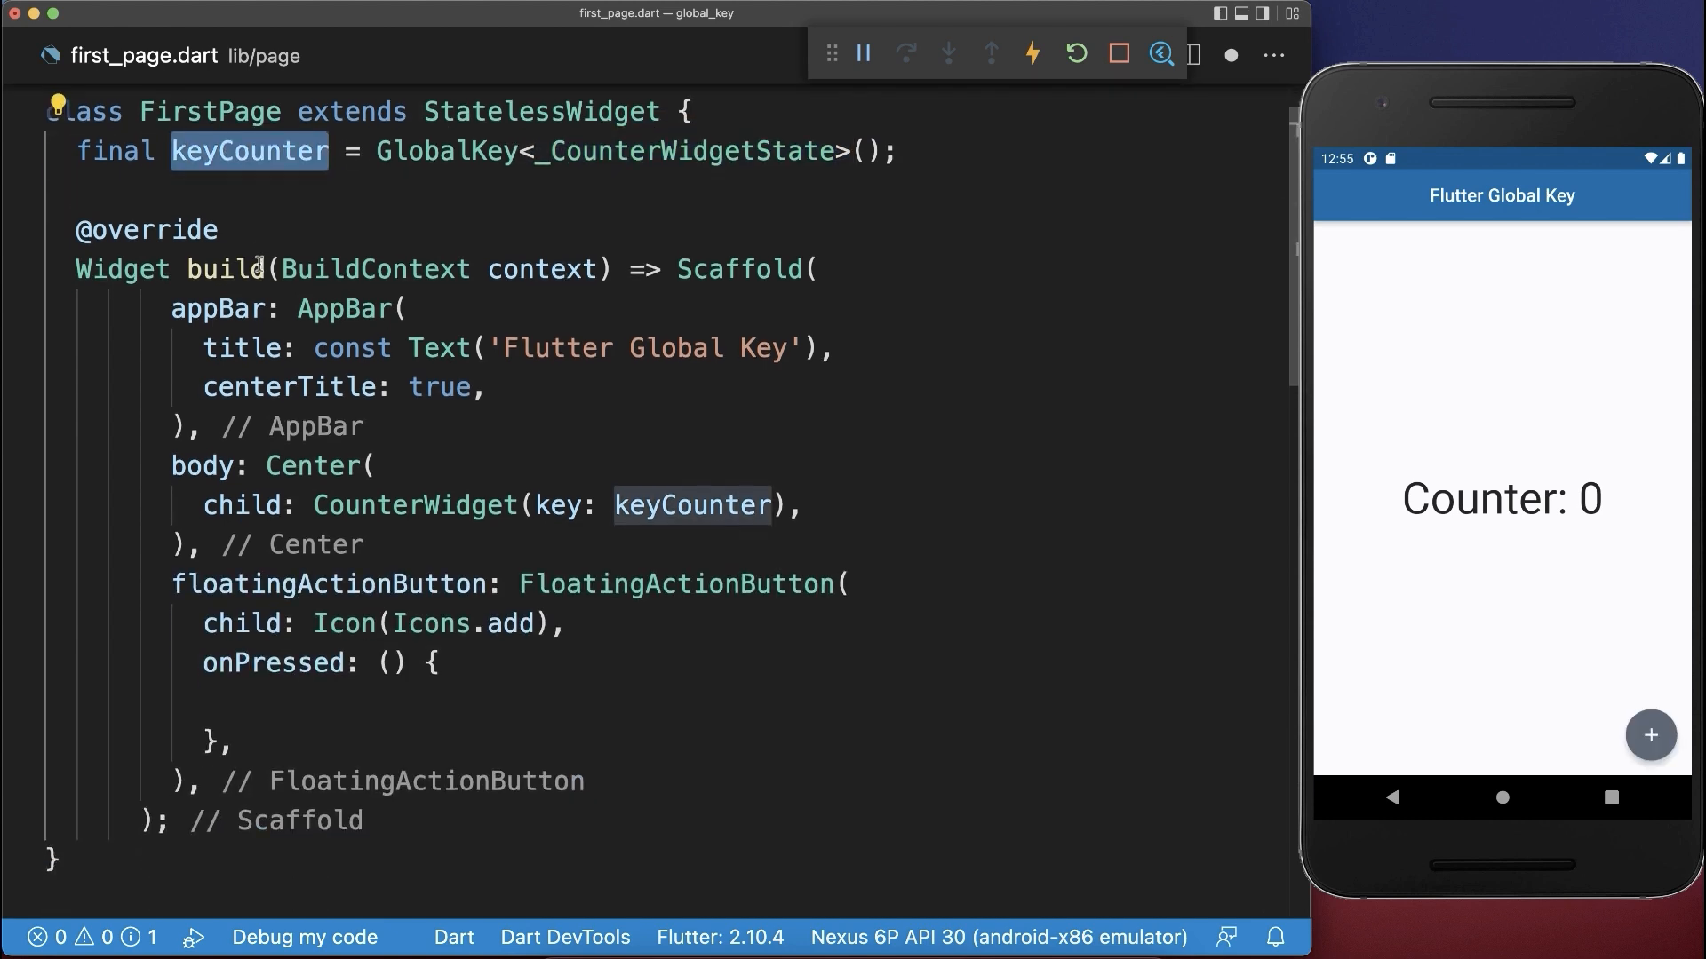
- Add final state = keyCounter.currentState! to onPressed and highlight increment and state.increment()
text(final state = keyCounter.currentState!;)
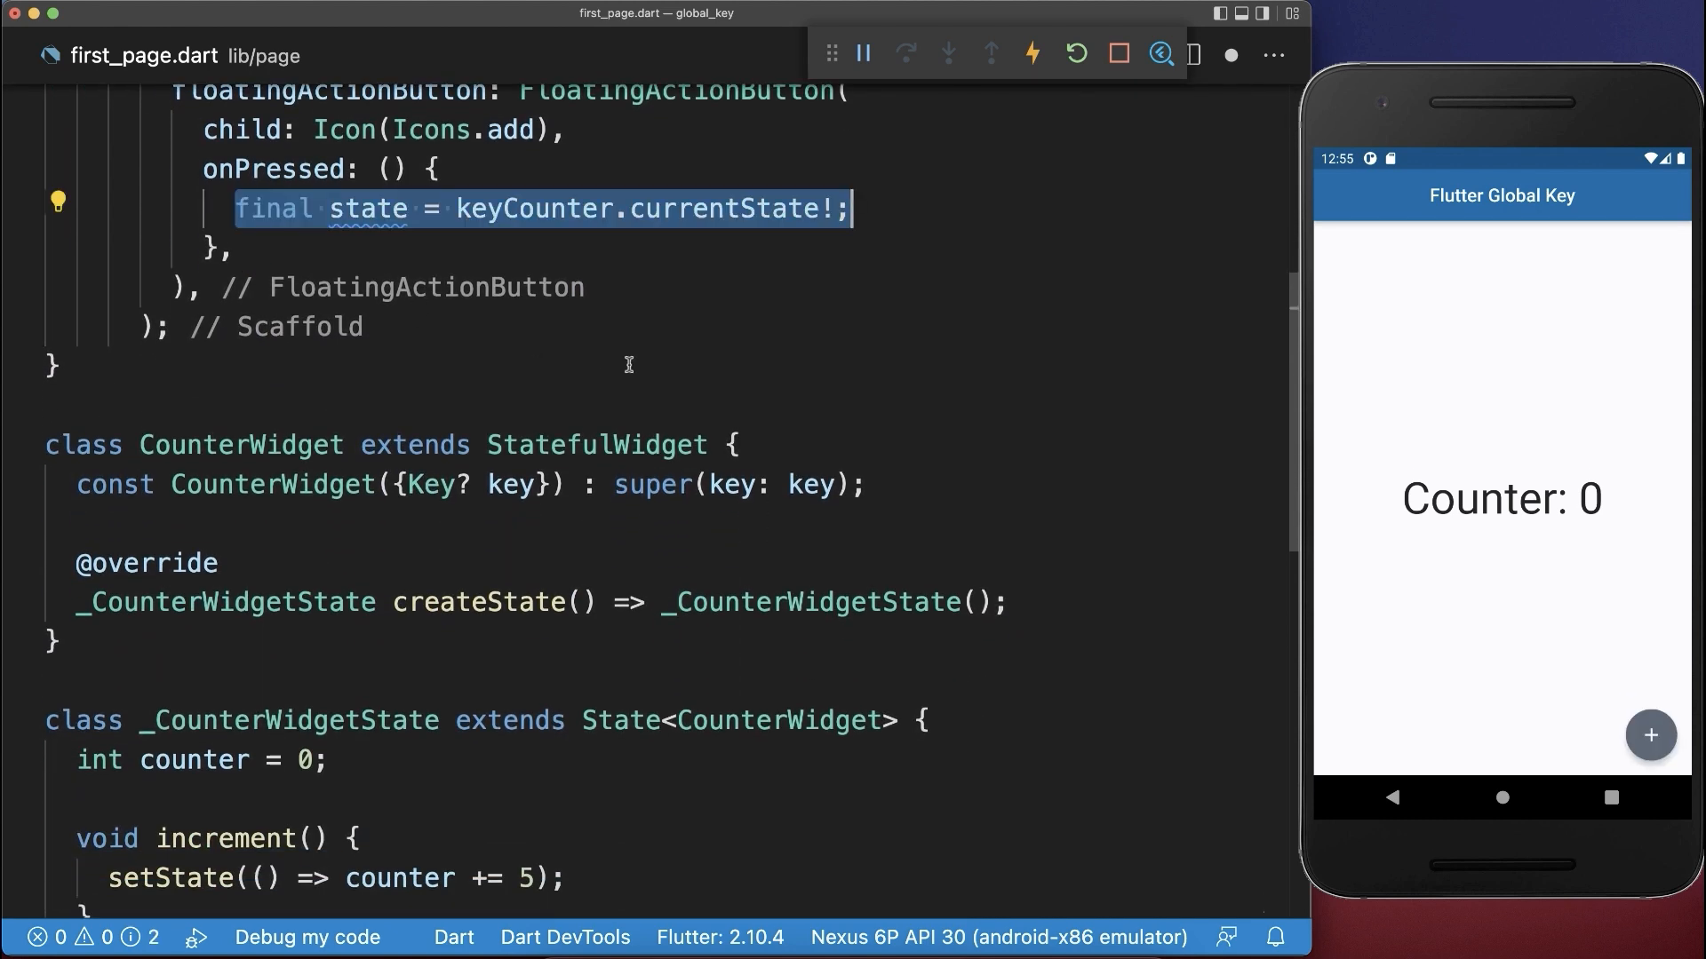
scroll(down, 3)
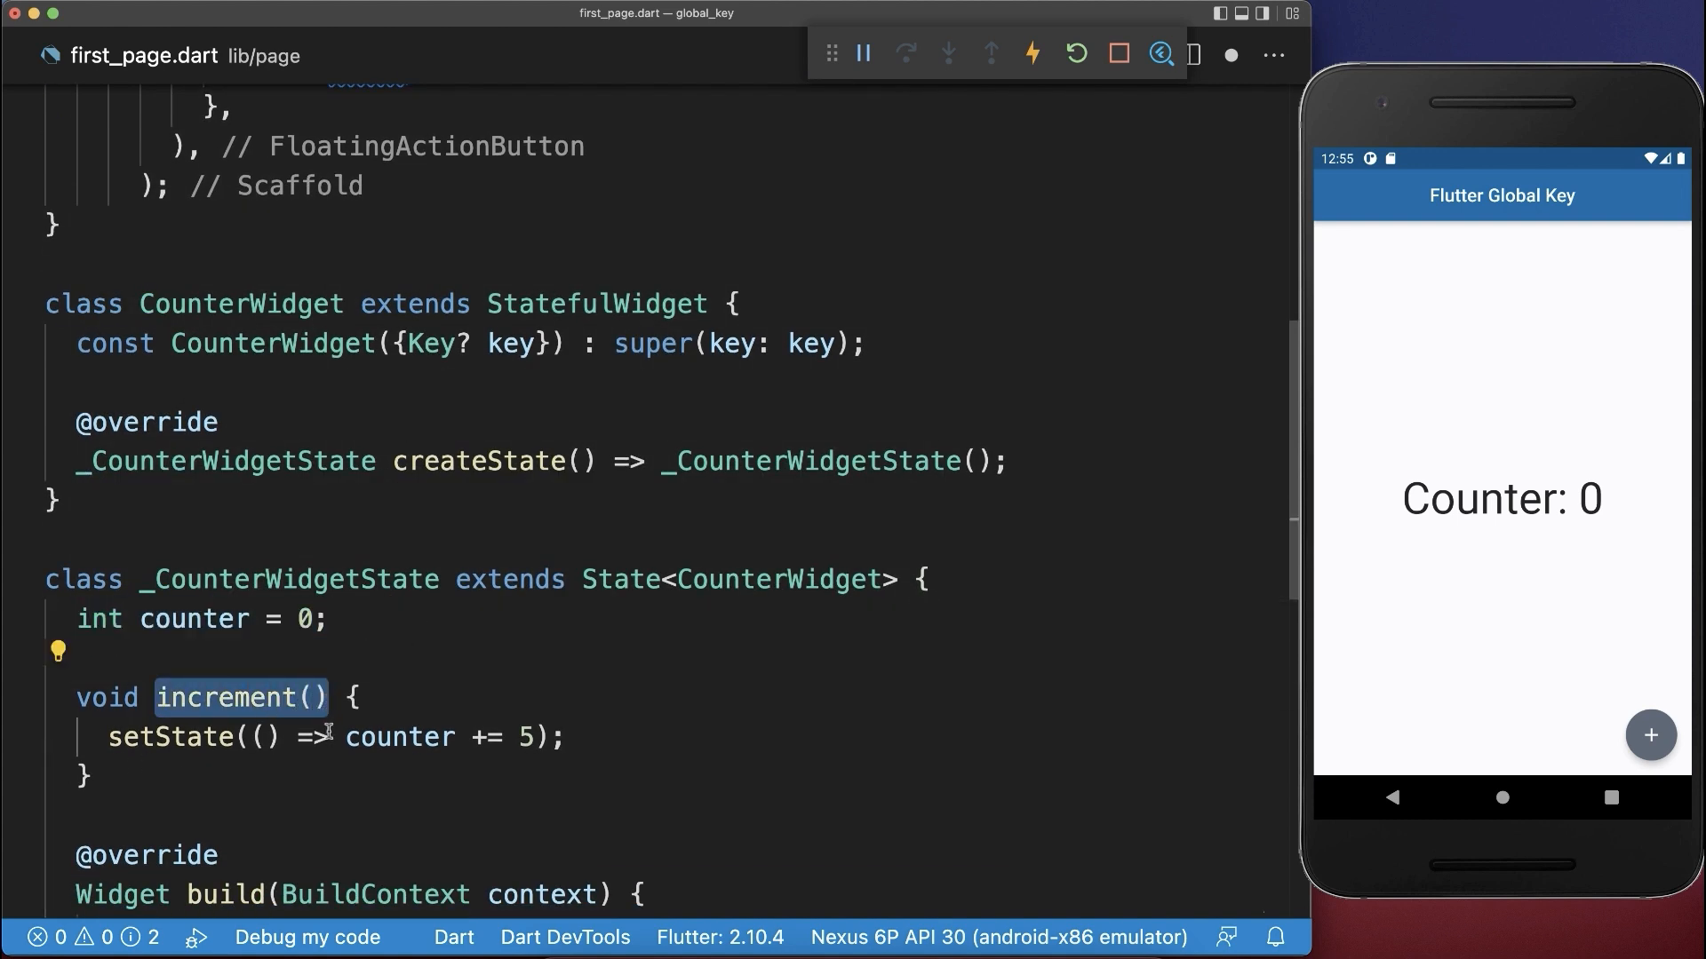
double_click(399, 737)
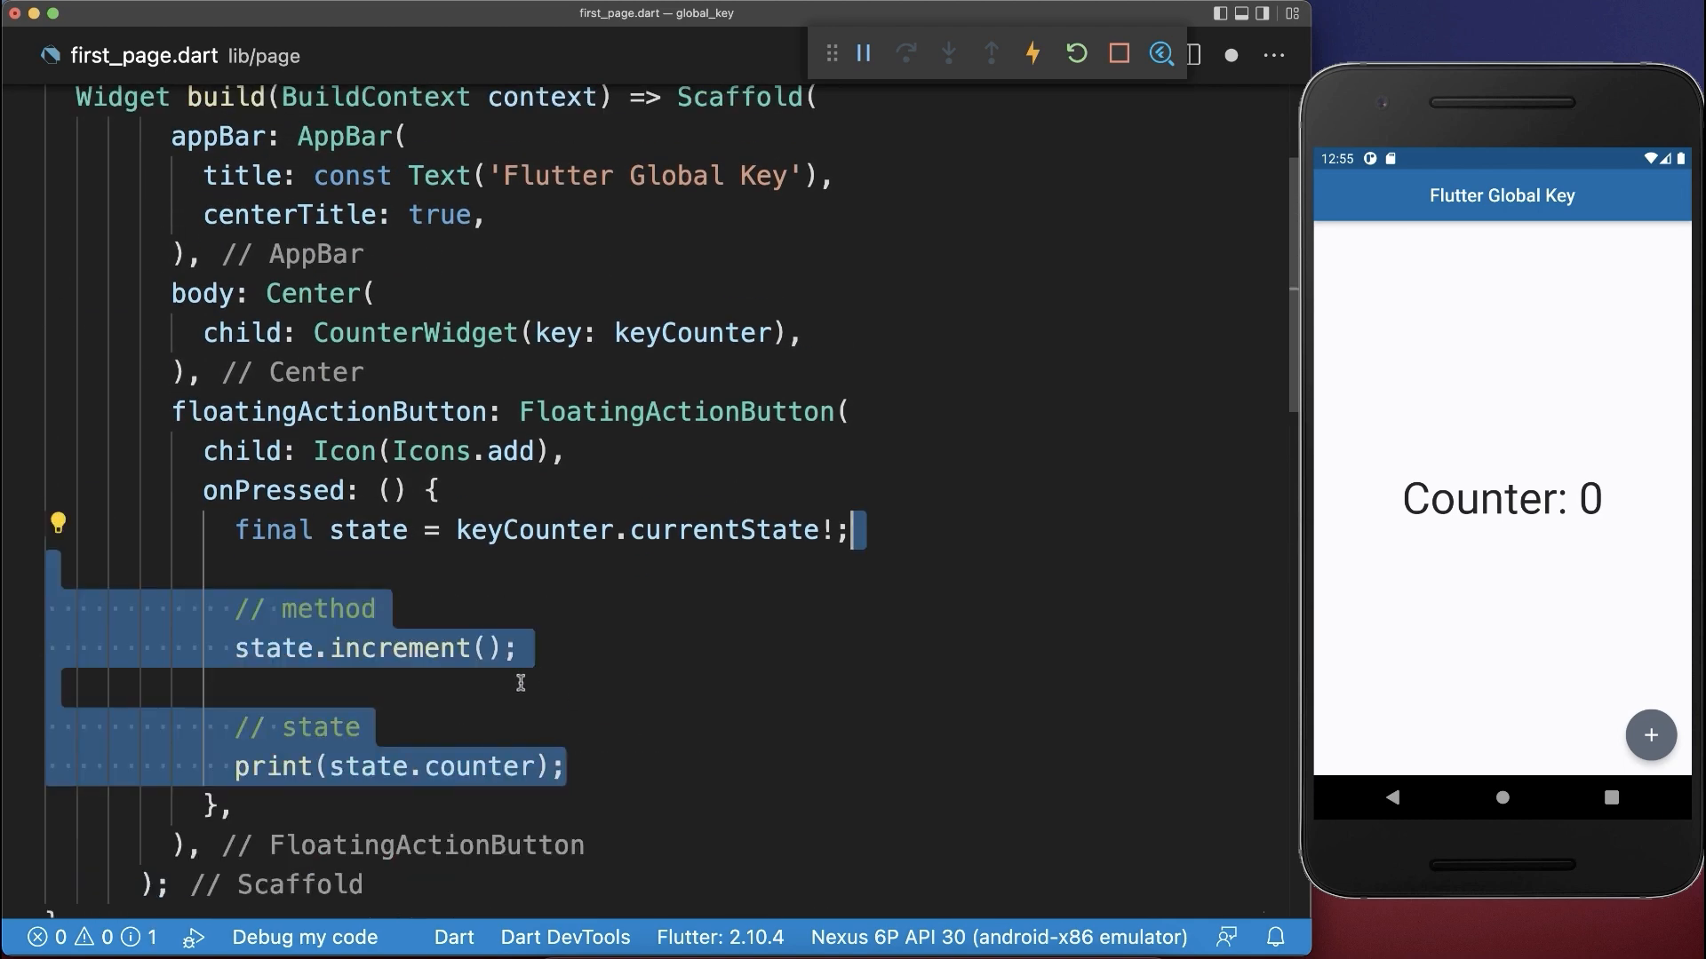
double_click(482, 766)
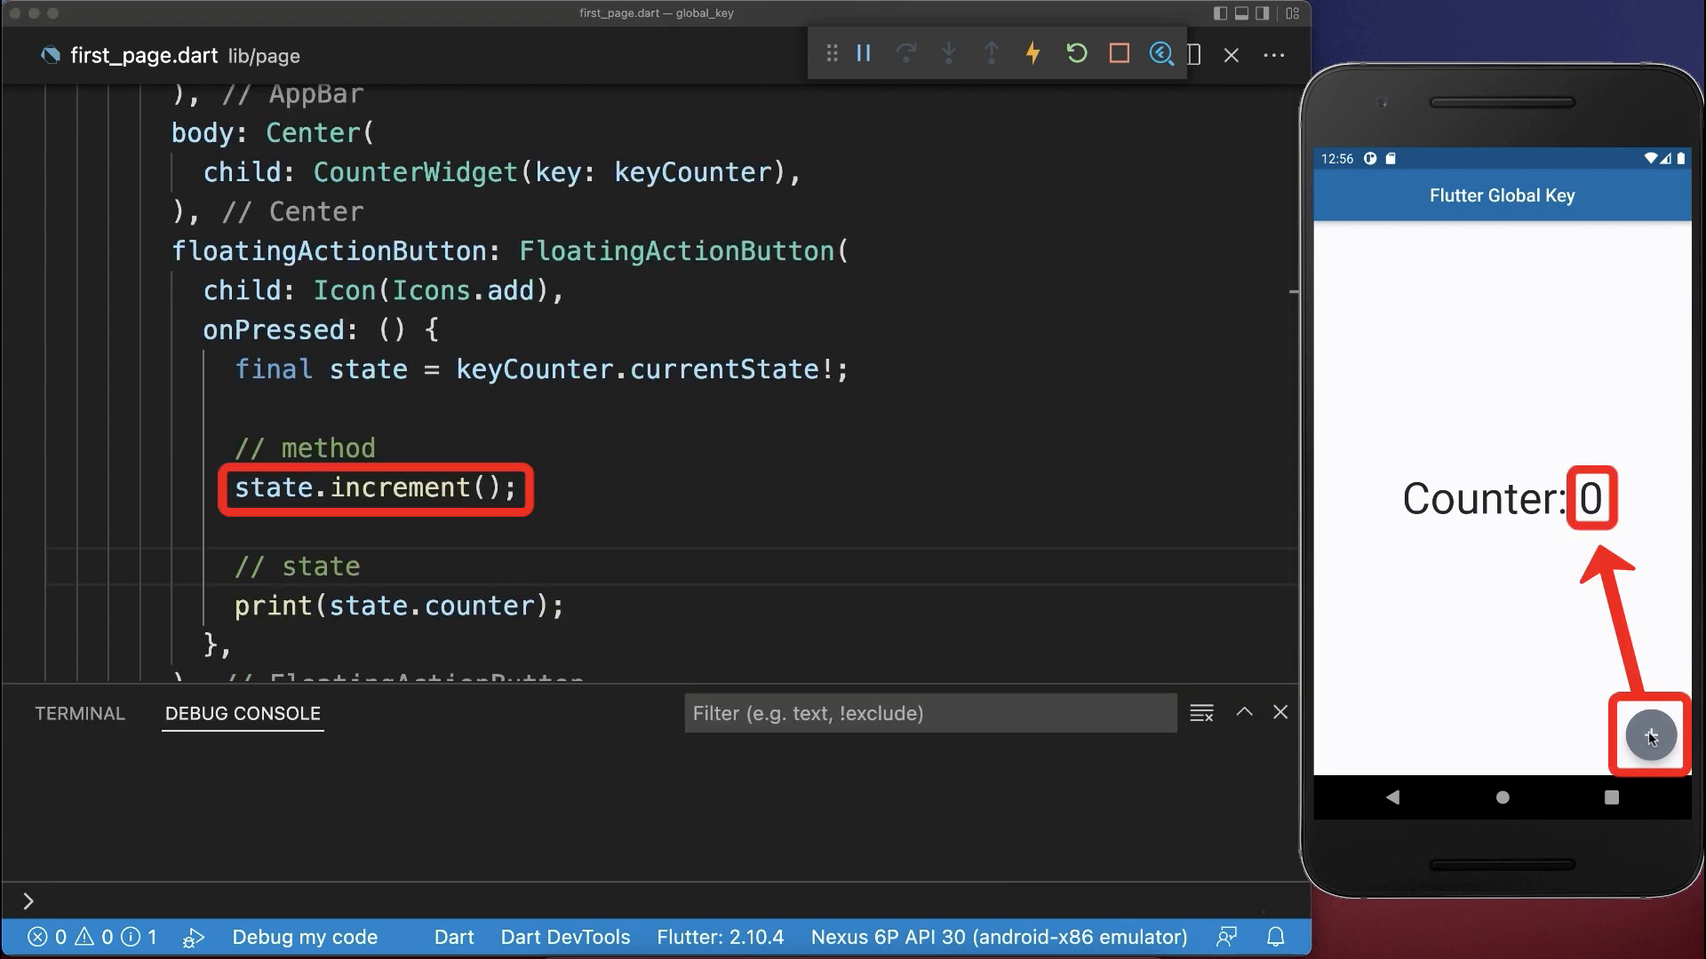
- Increase the counter by tapping the add button in the running app
click(1648, 735)
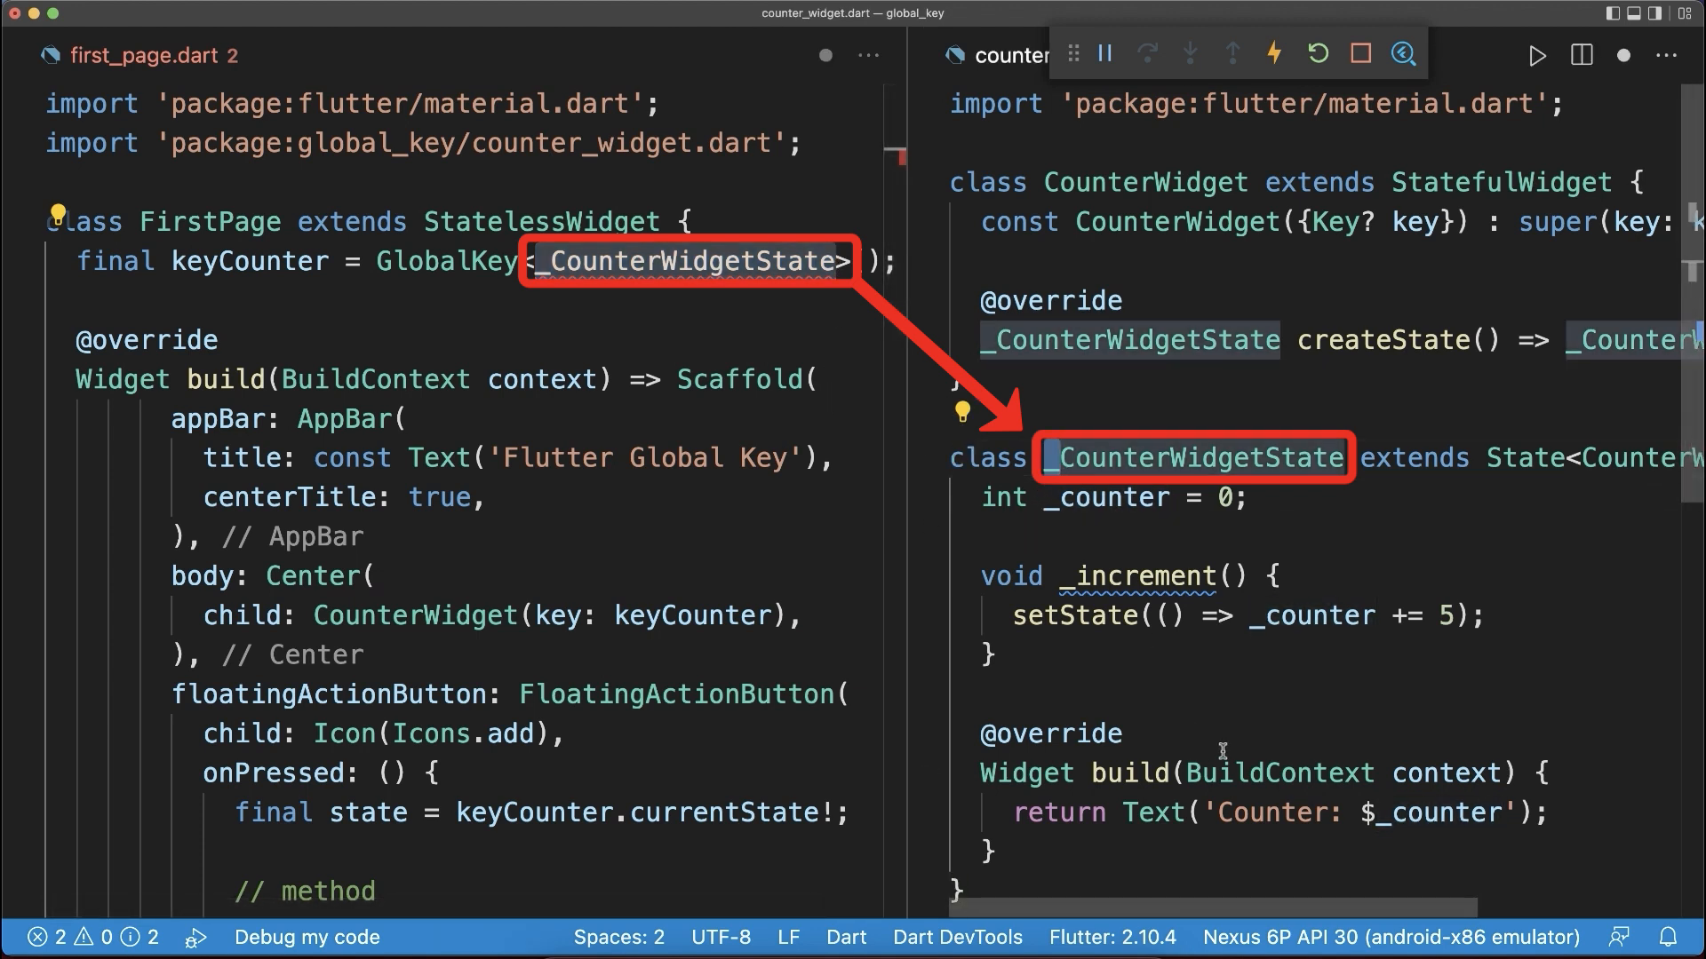
mouse_move(1443, 694)
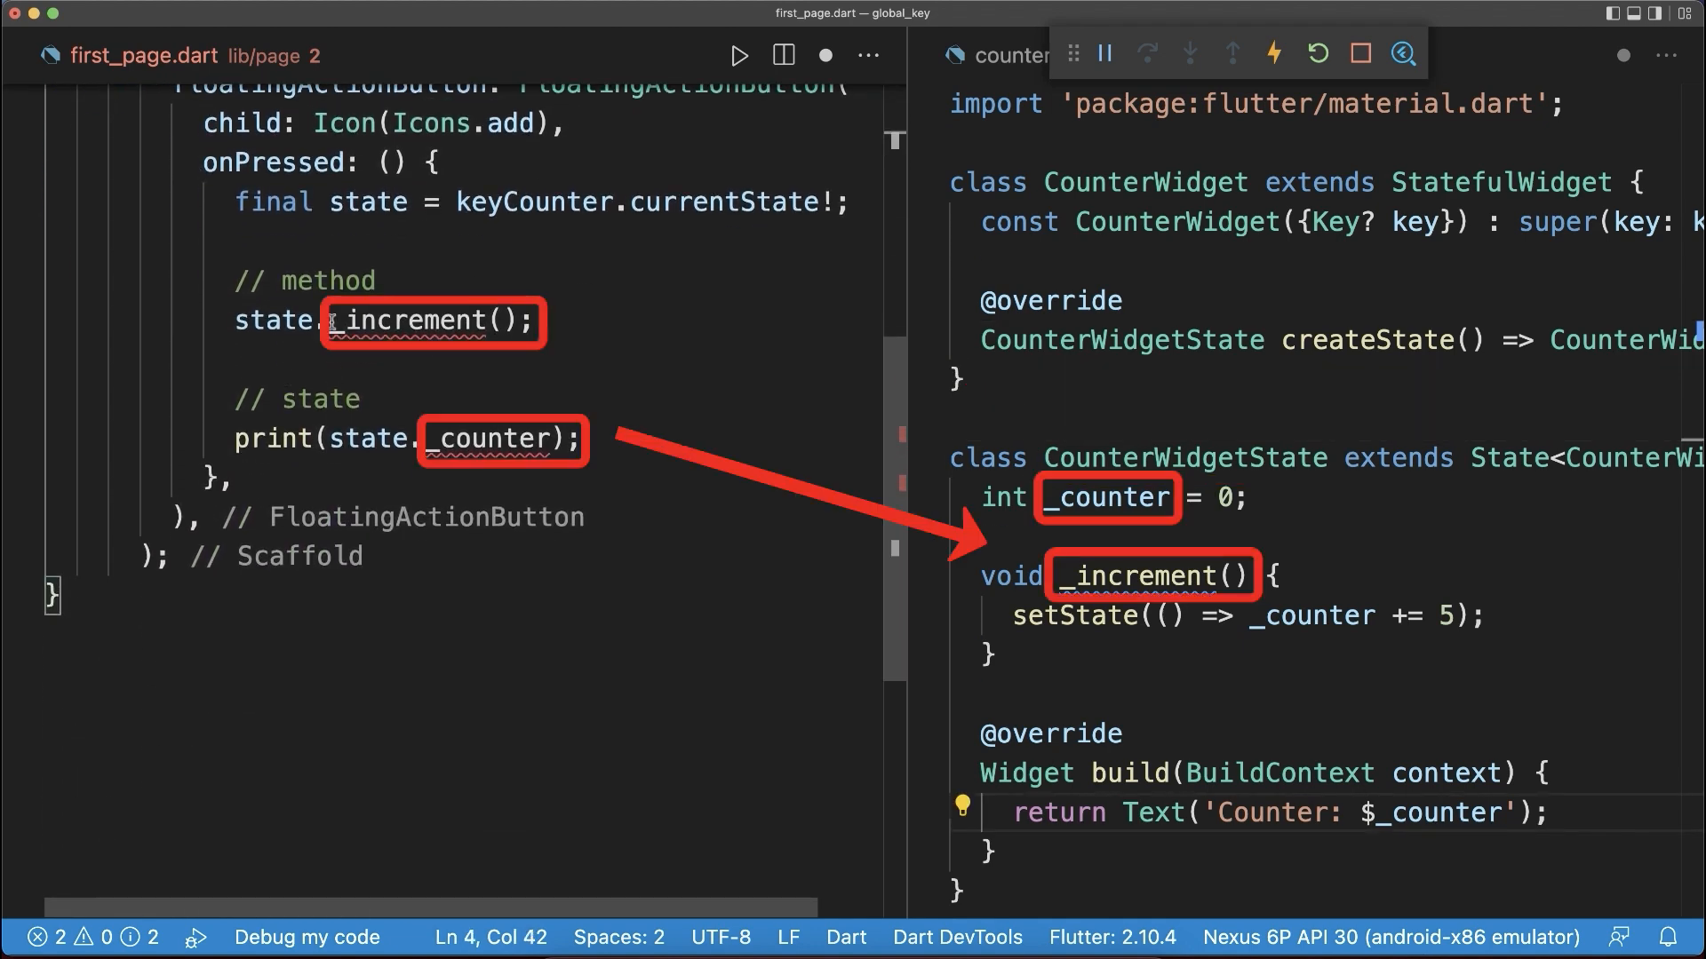
- Highlight the private _increment and _counter names, then submit the form with 'email' to see validation errors
double_click(490, 437)
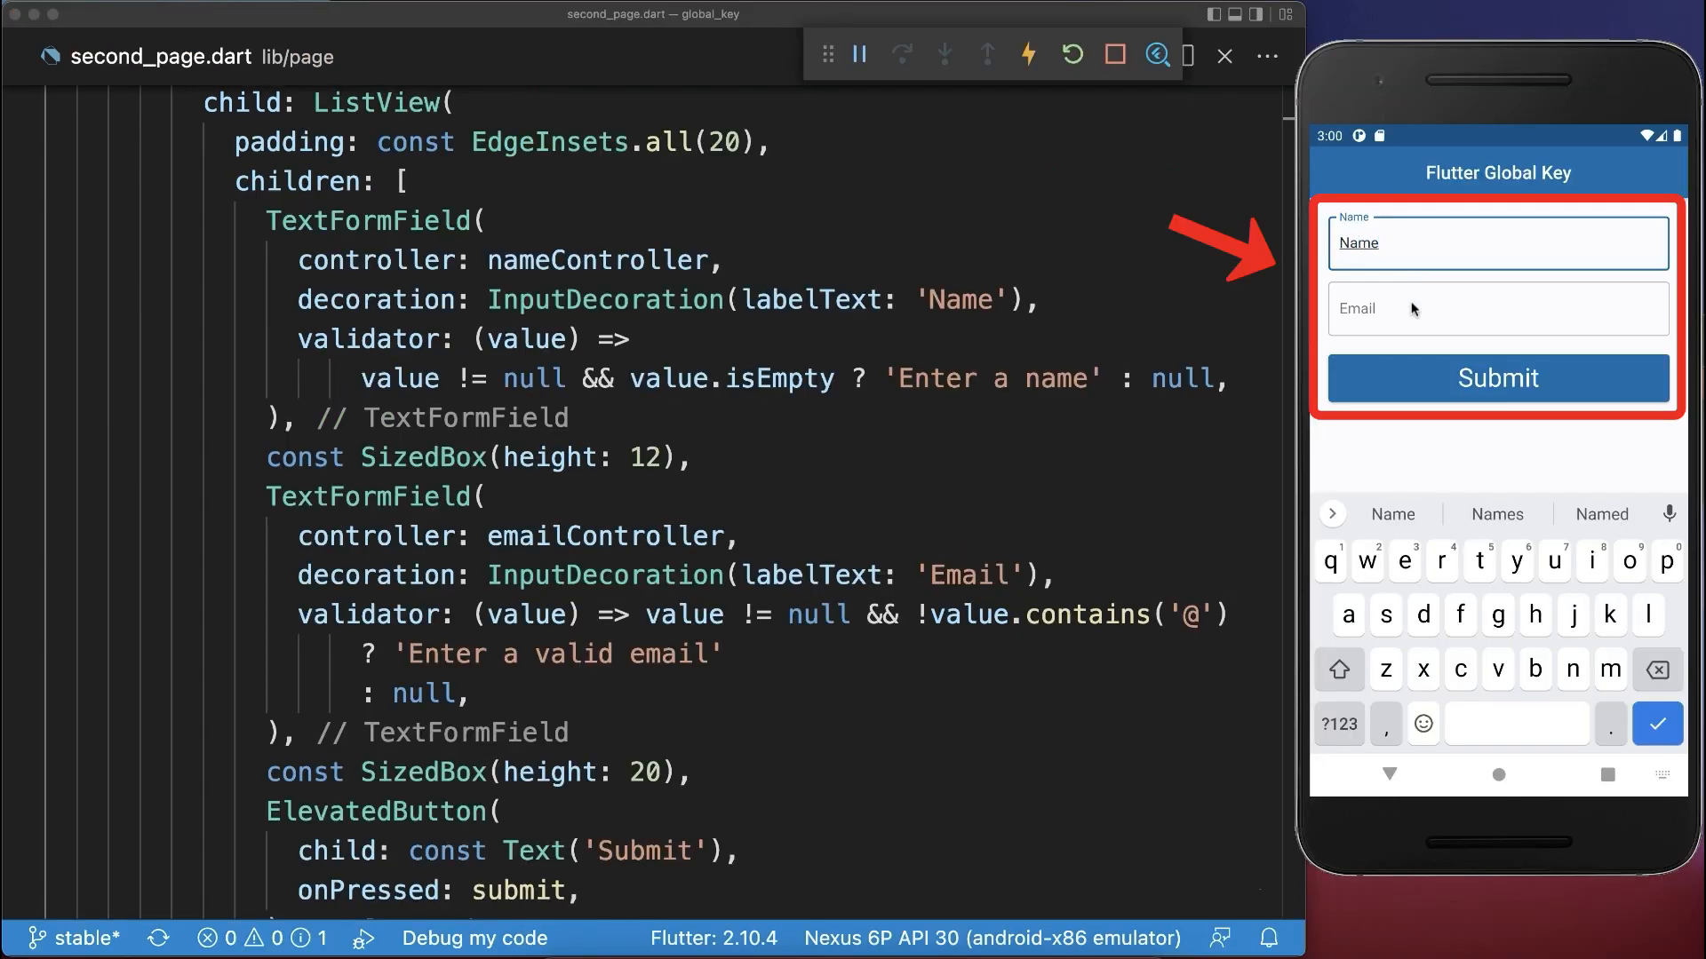
text(email)
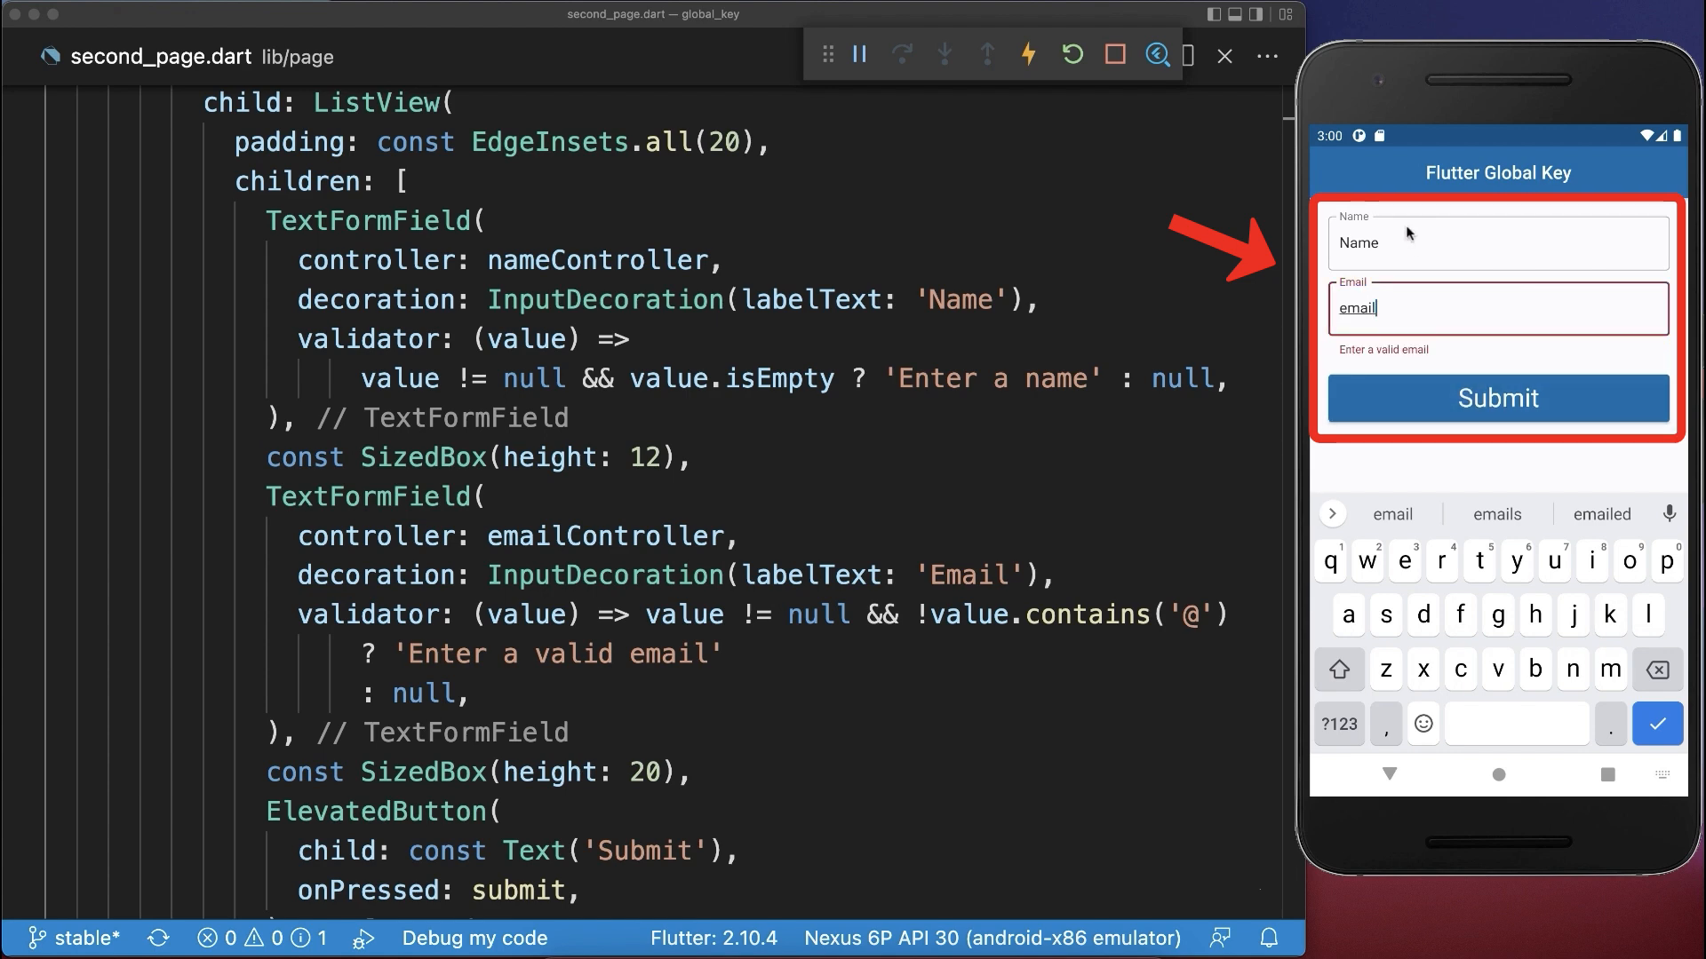
click(1496, 418)
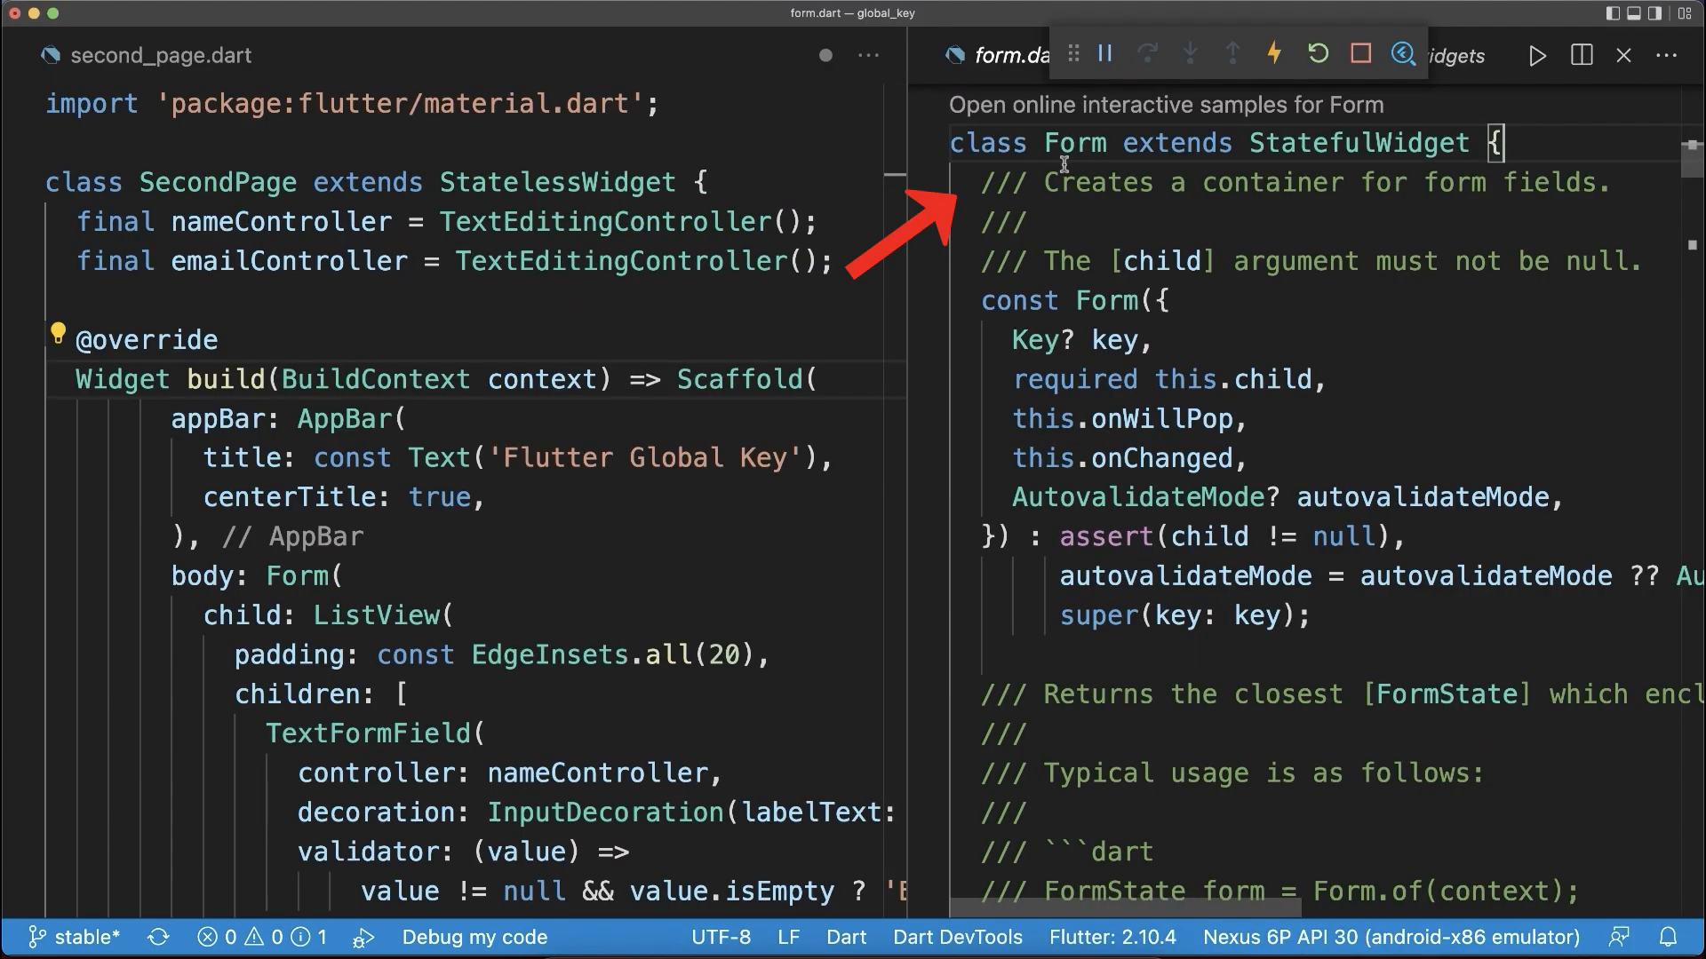
- Declare final formKey = GlobalKey<FormState>() in SecondPage and set key: formKey on the Form
double_click(1074, 142)
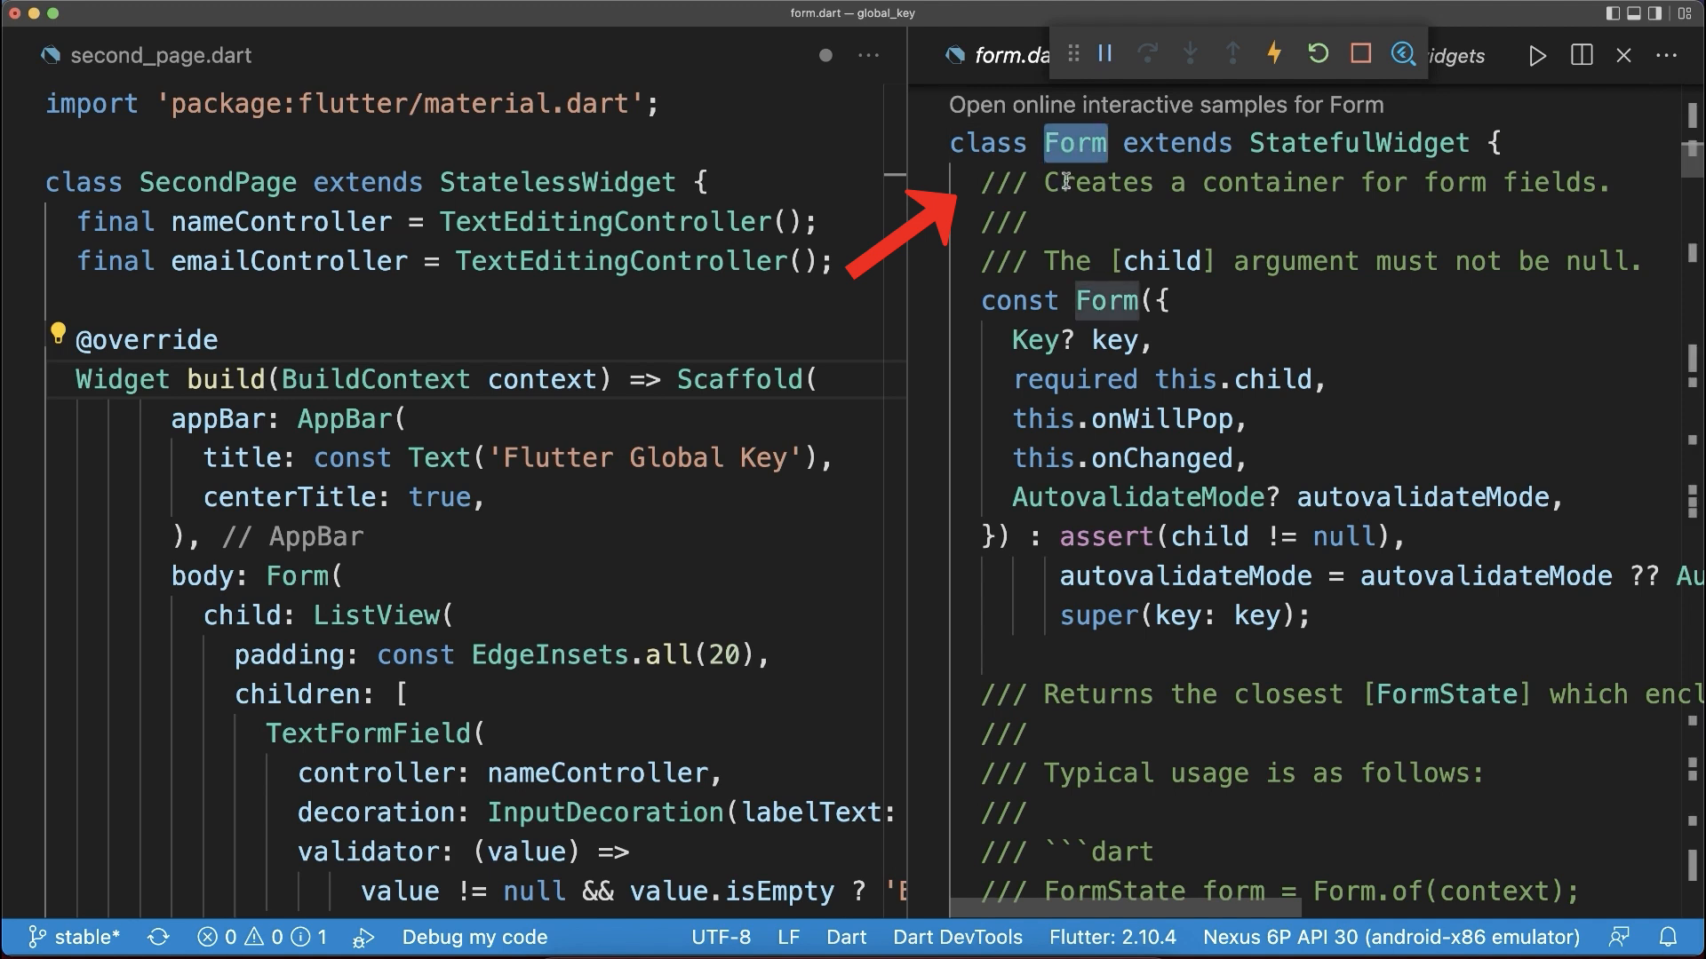
double_click(1352, 142)
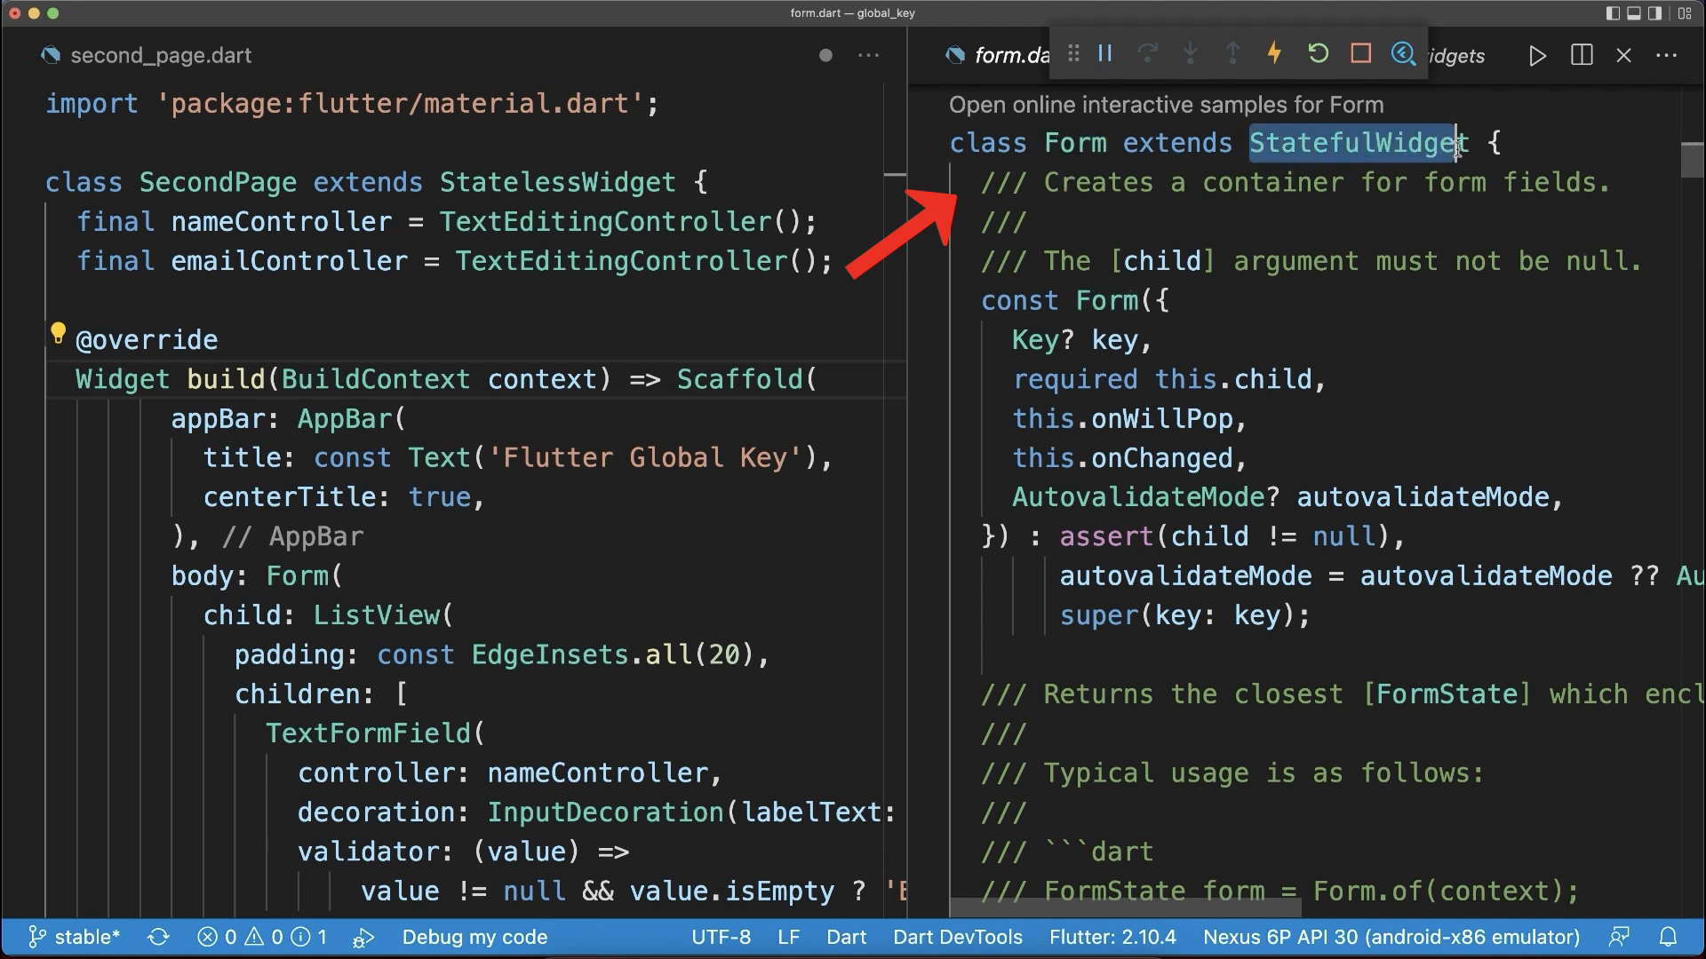
scroll(down, 3)
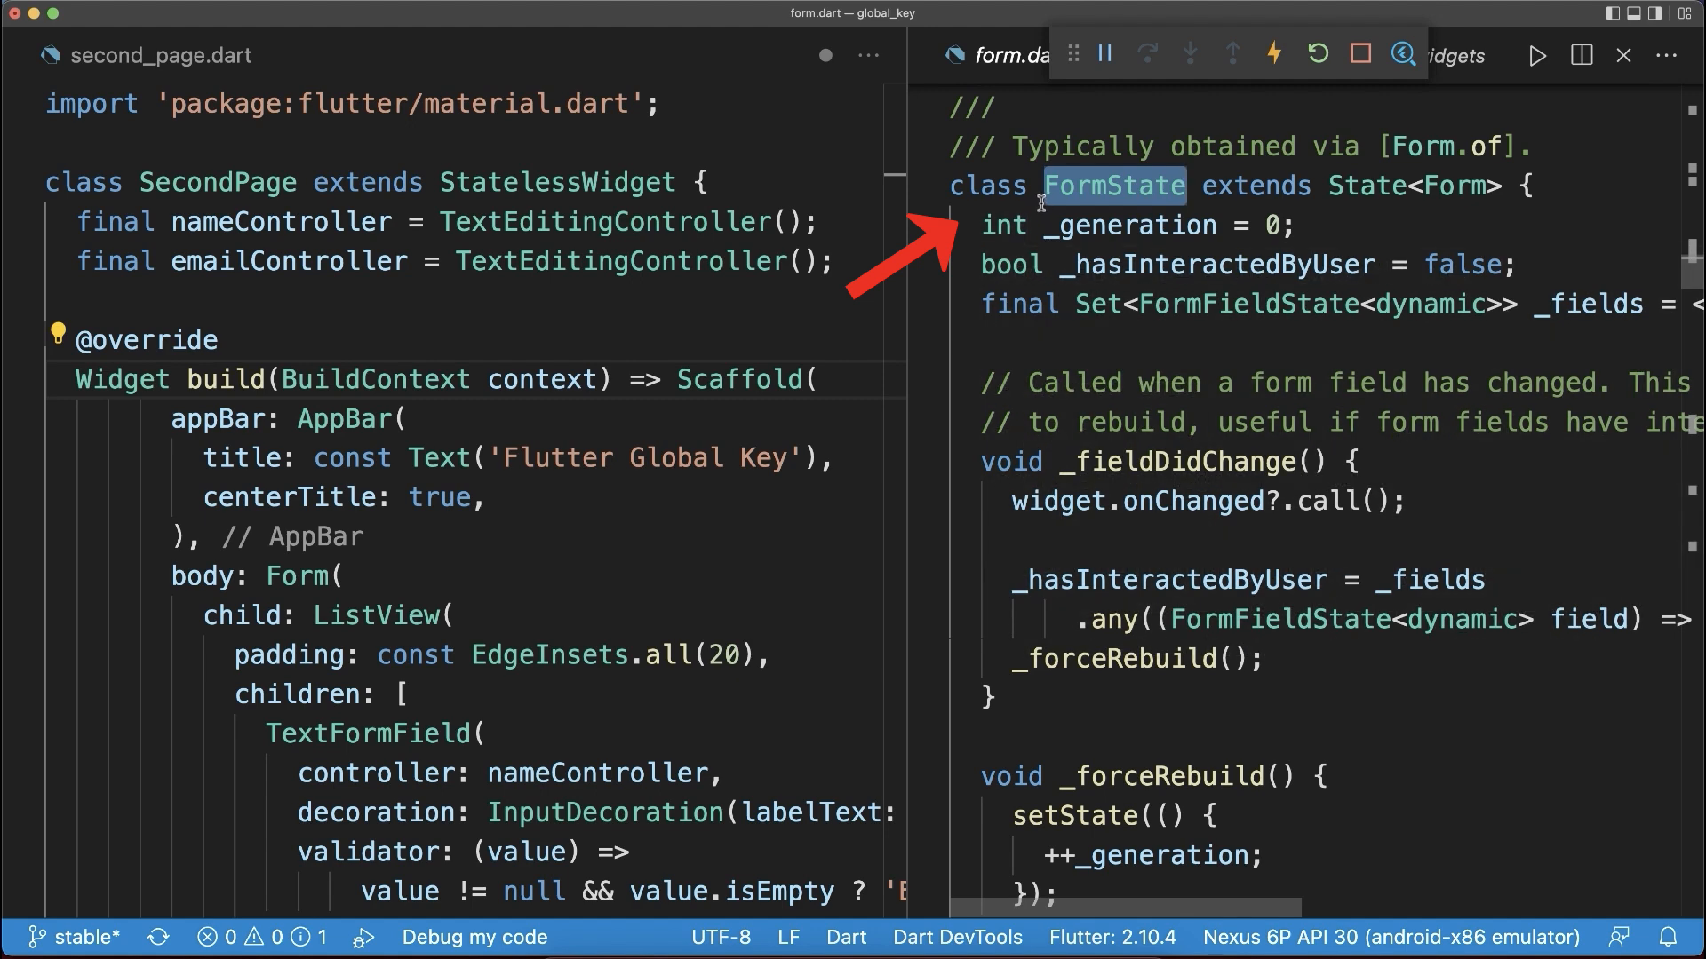
text(final formKey = GlobalKey<FormState>();)
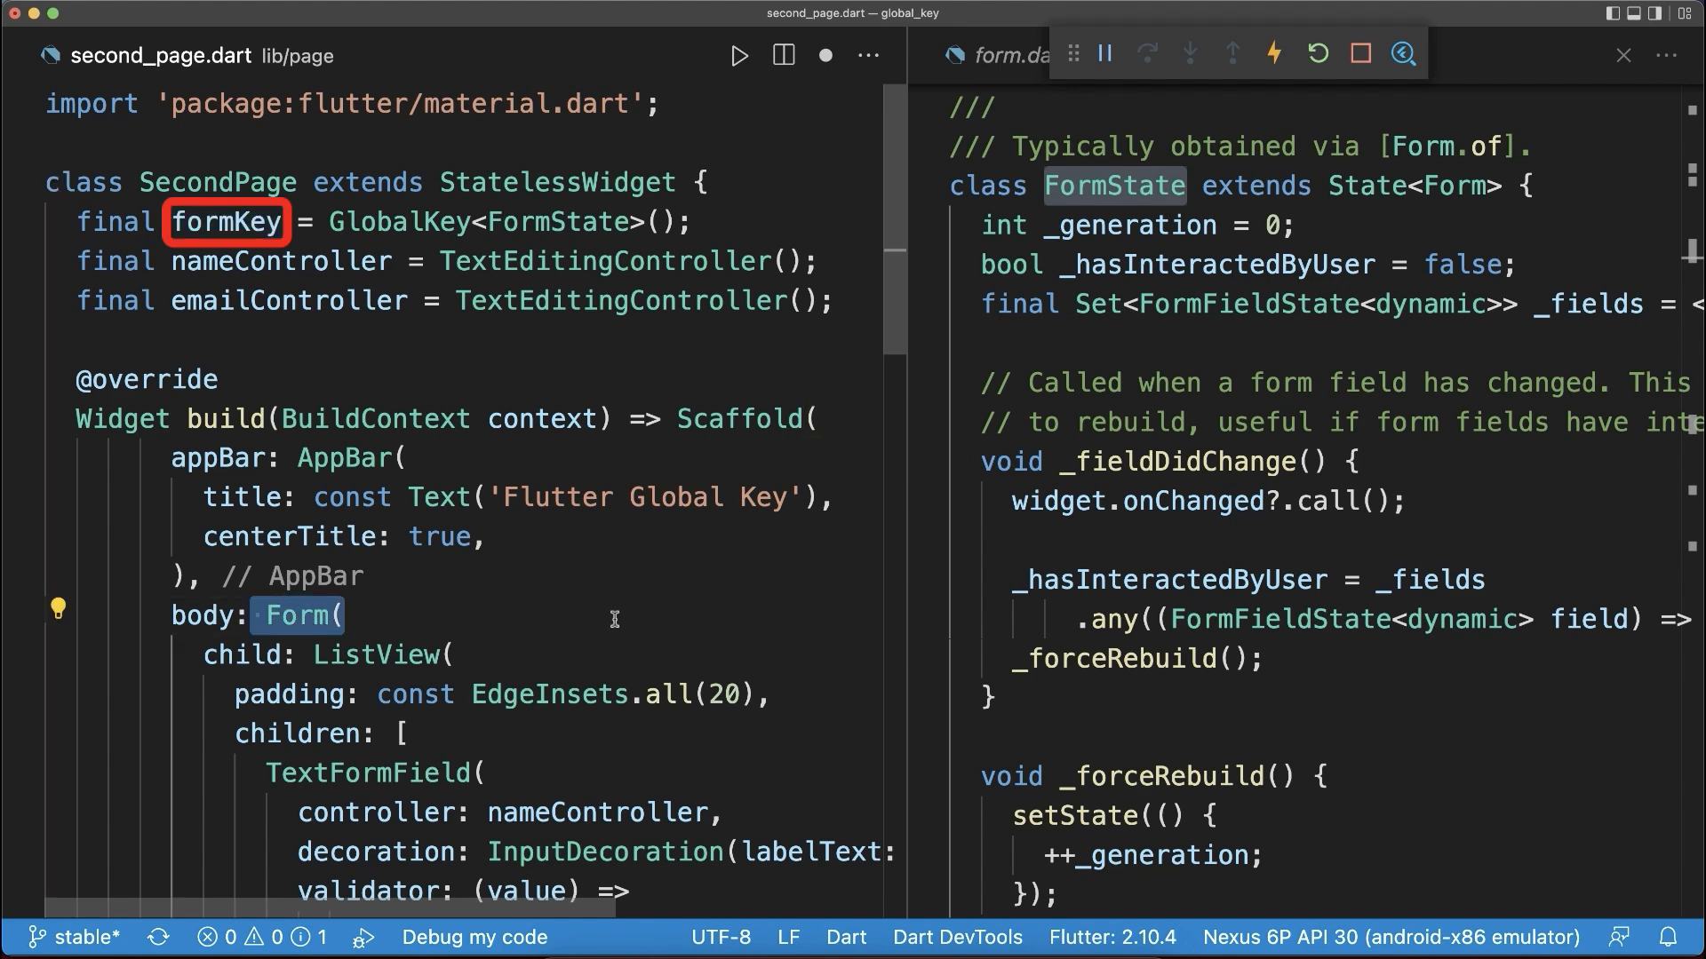
text(key: formKey,)
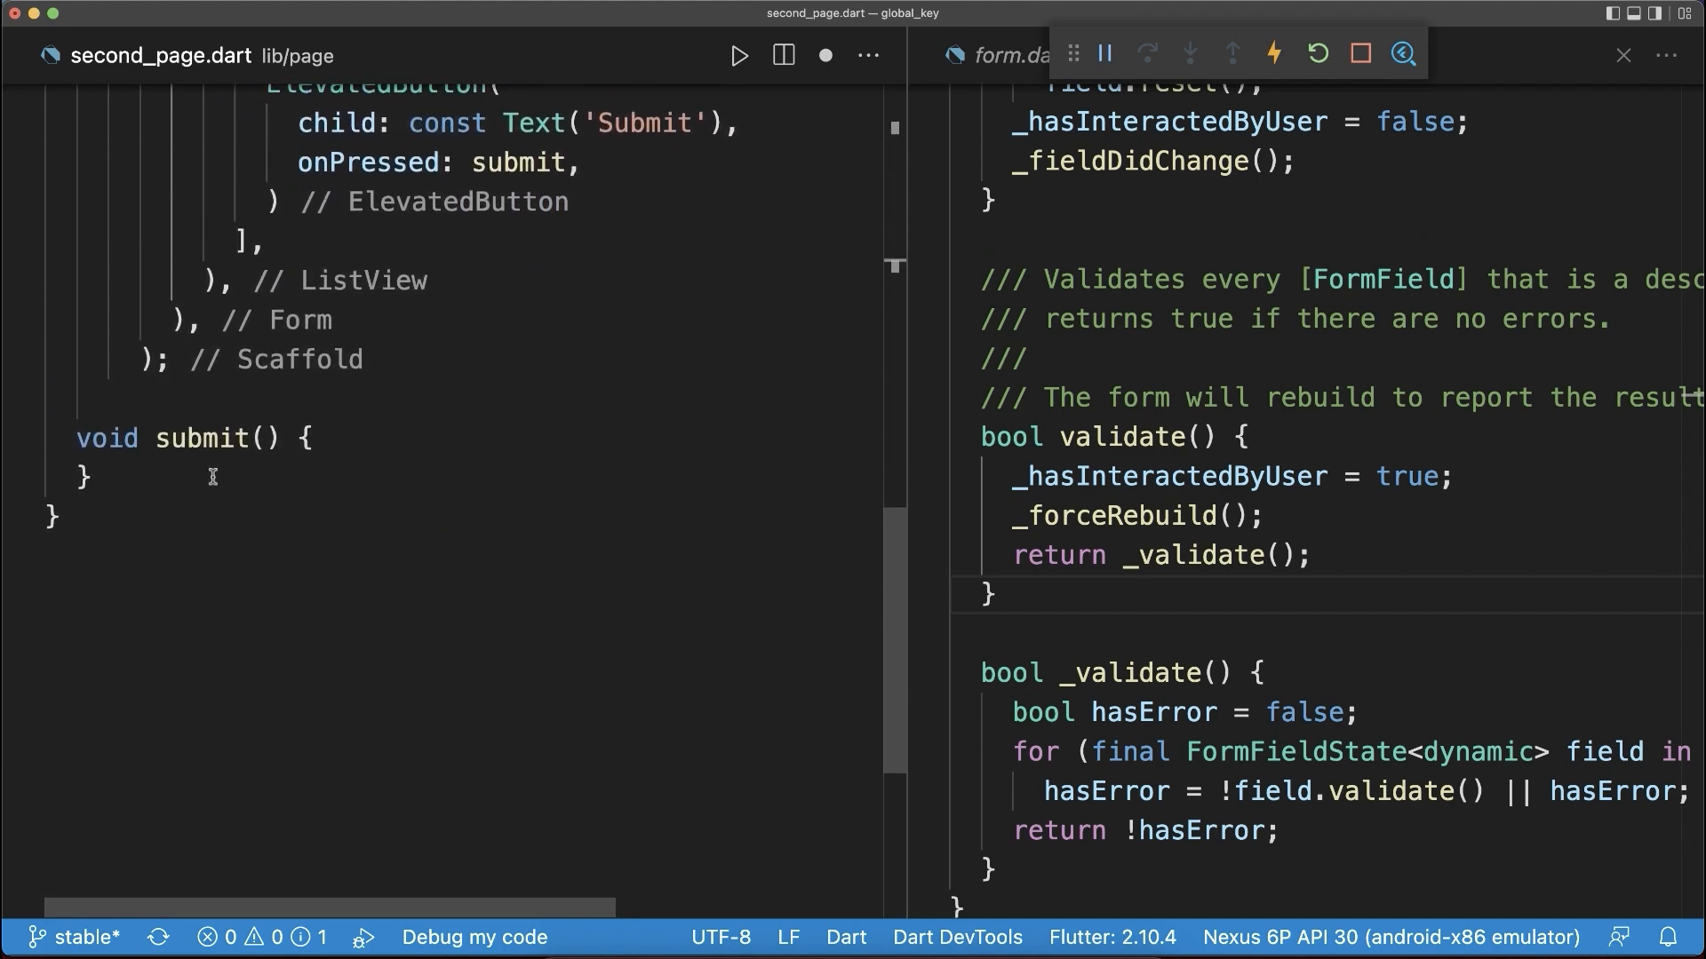
- Add final form = formKey.currentState! to submit and highlight the validate if-else
text(final form = formKey.currentState!;)
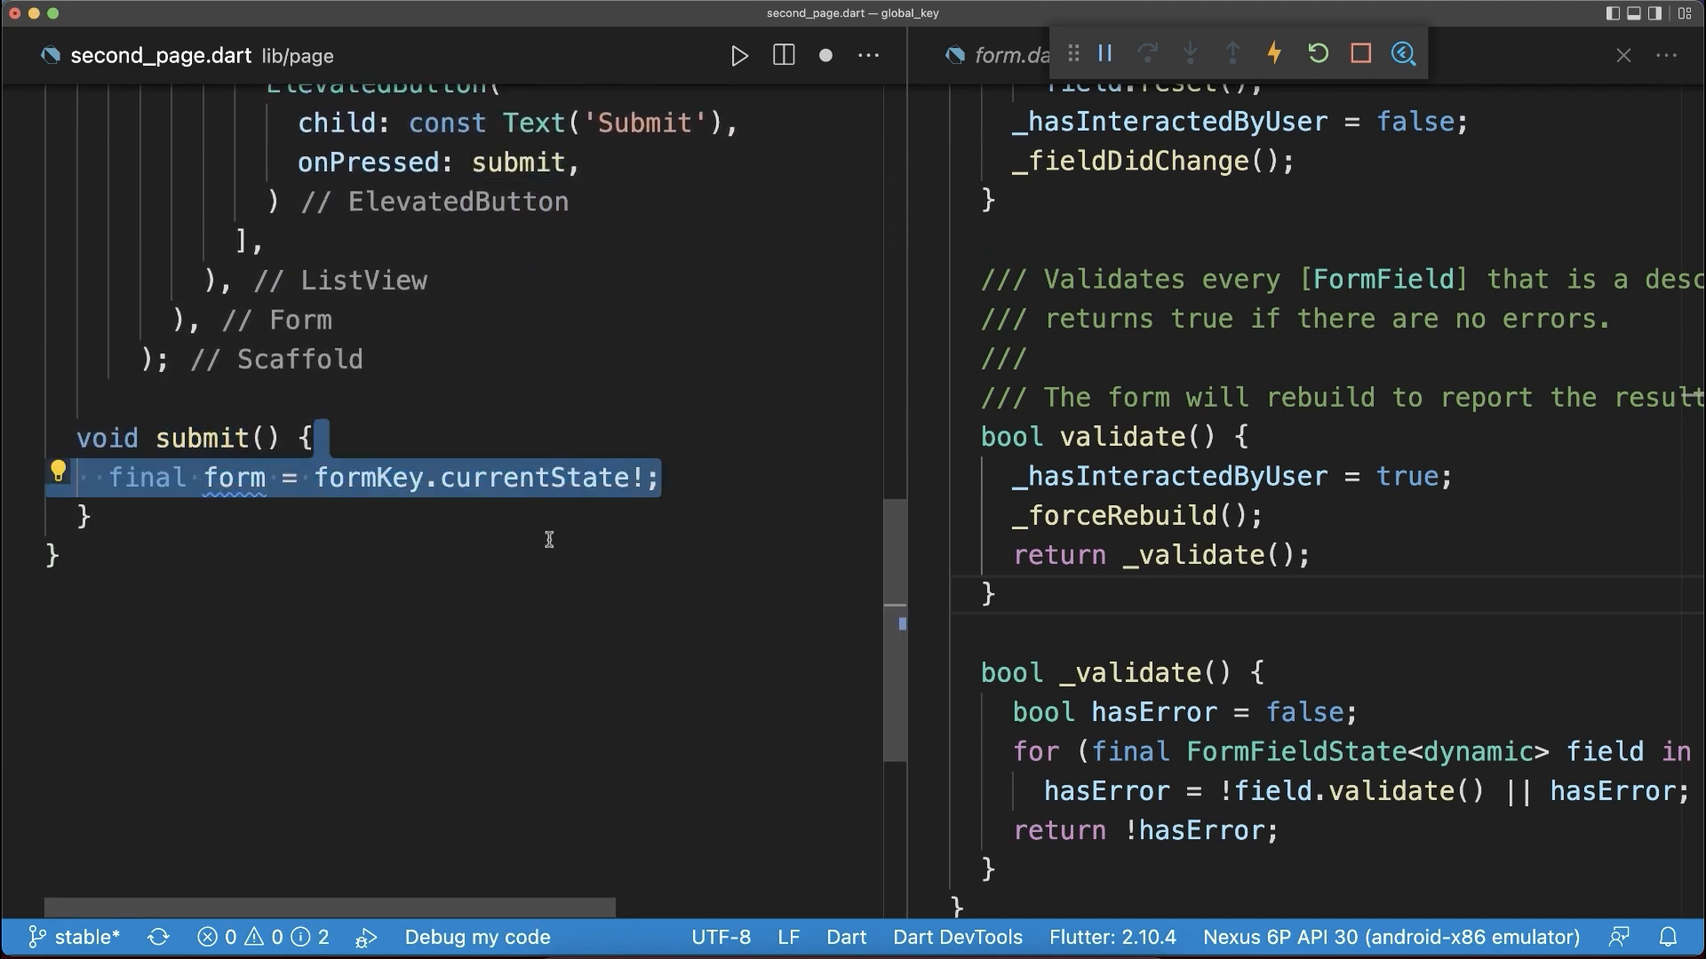
double_click(368, 478)
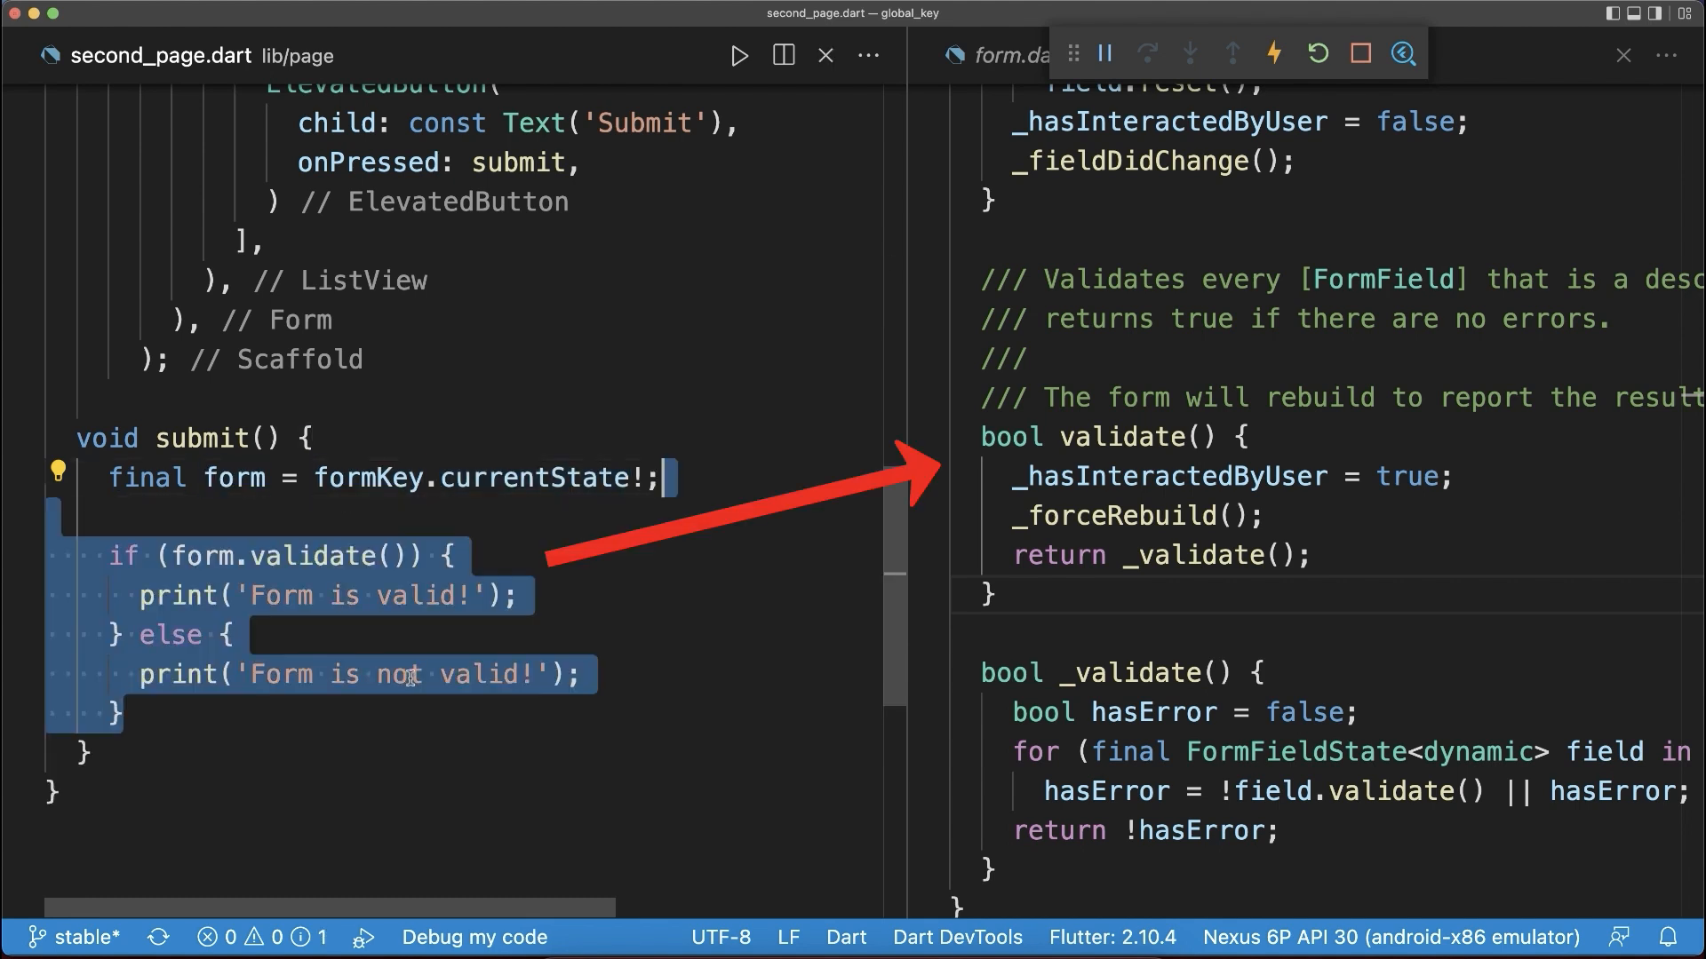
double_click(312, 556)
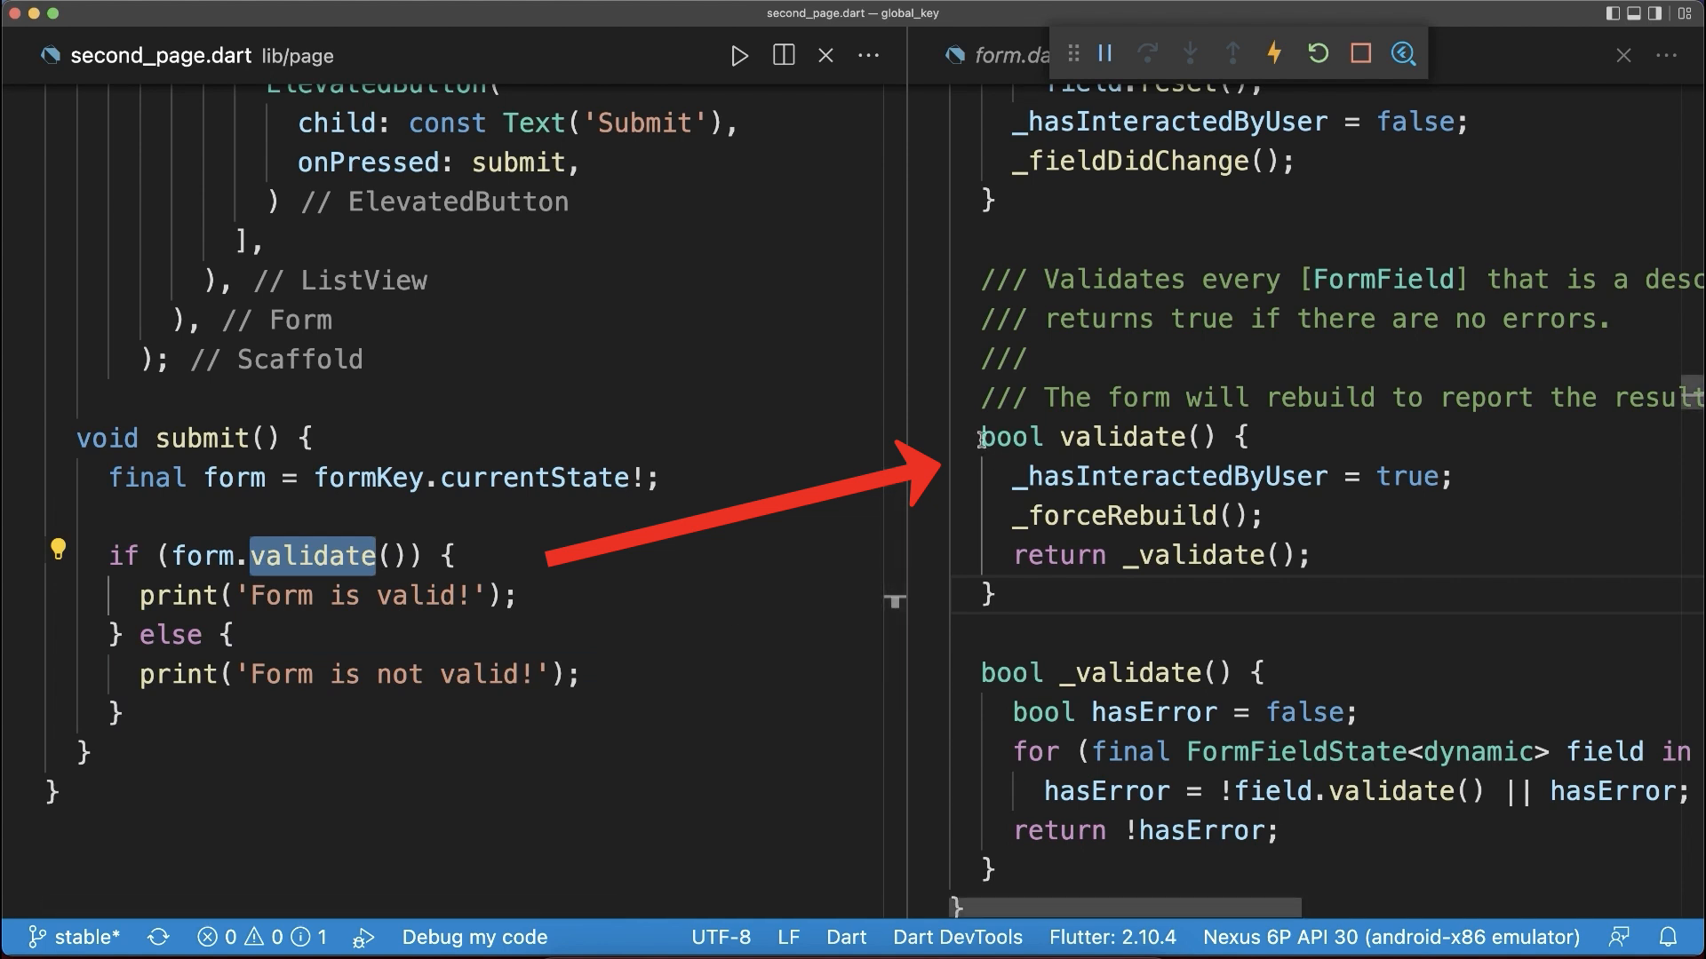
drag(982, 436, 999, 595)
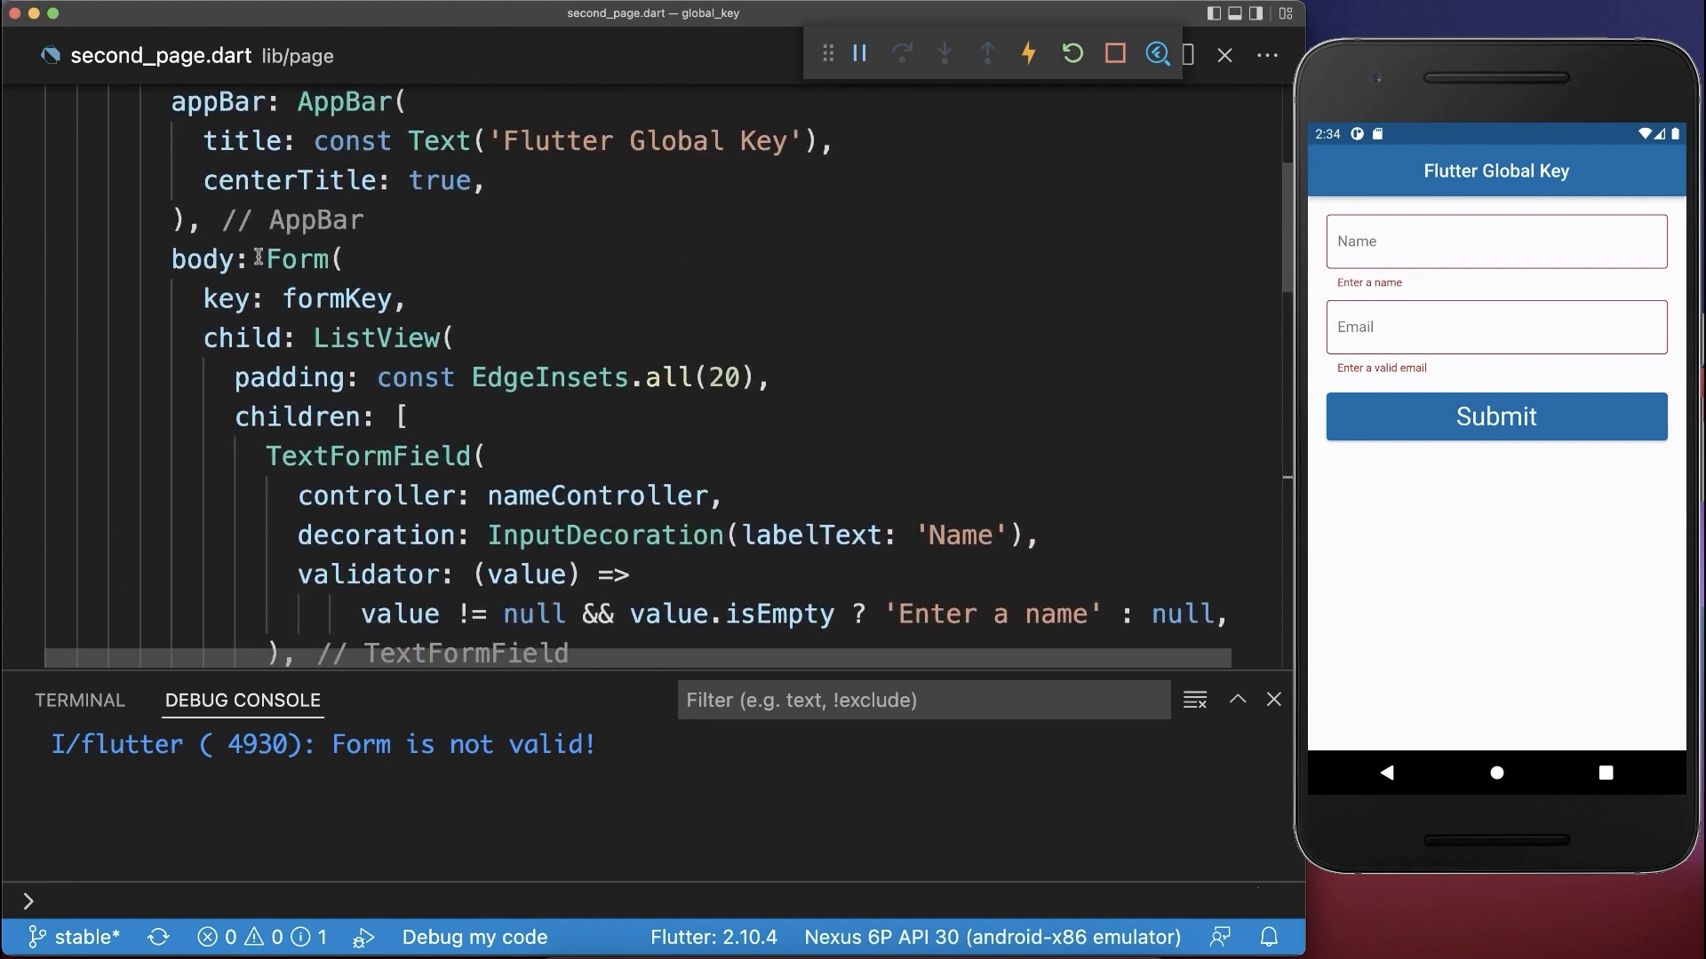
scroll(down, 3)
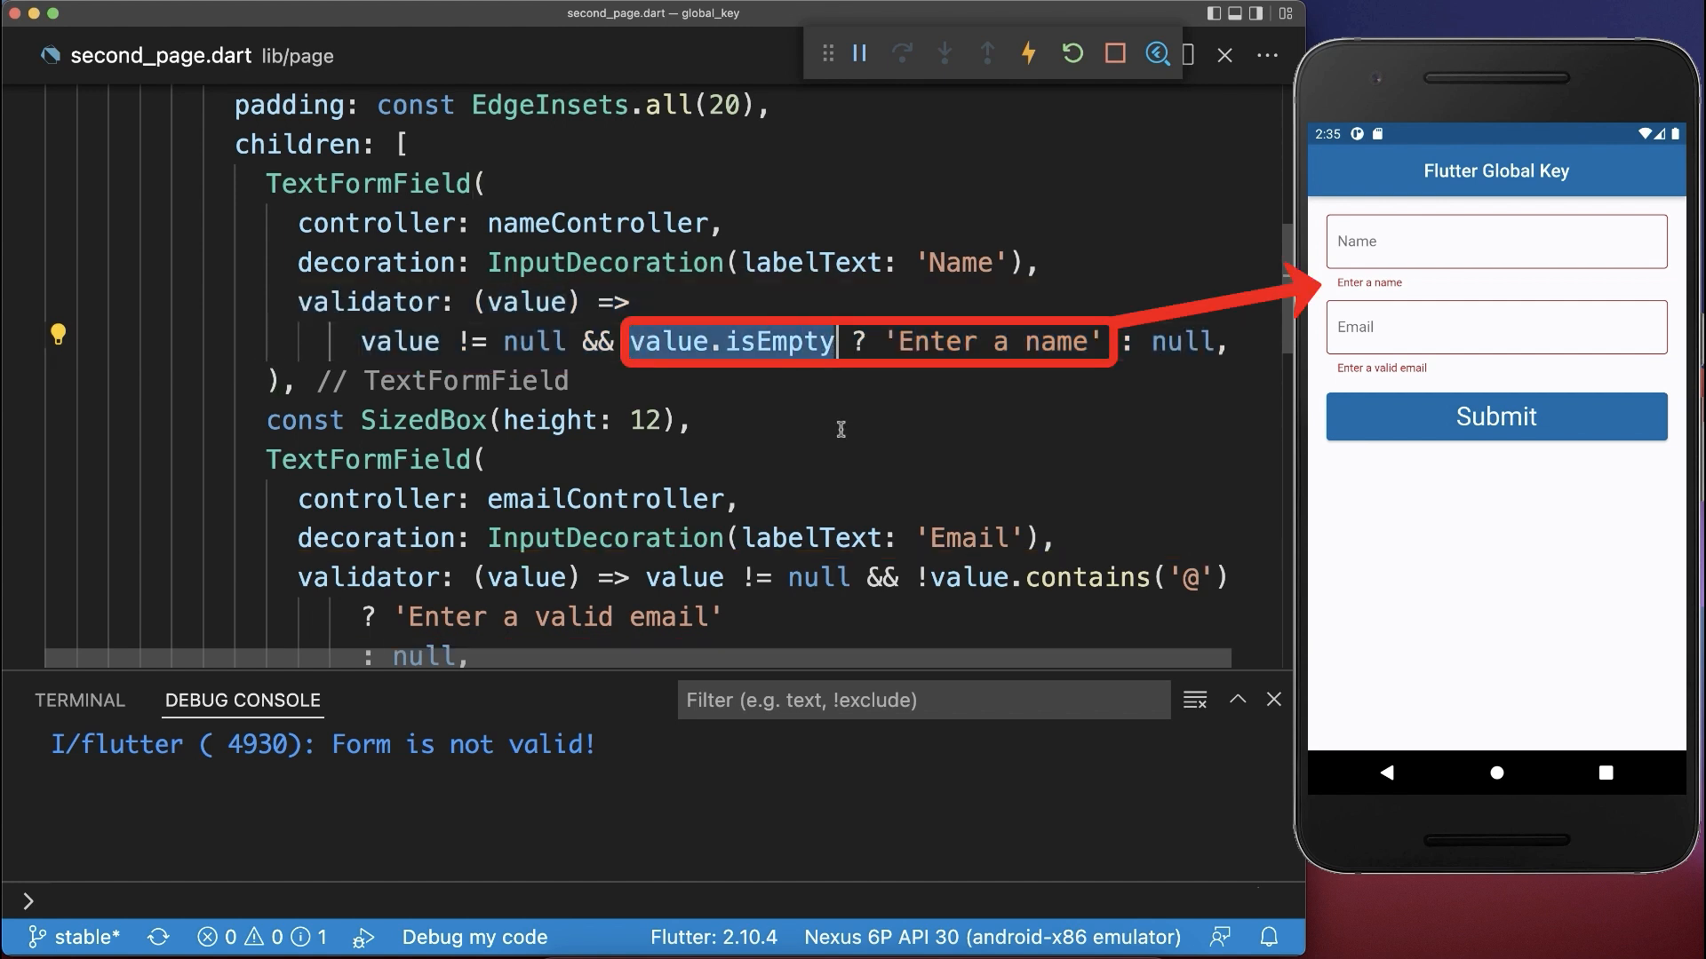
double_click(992, 341)
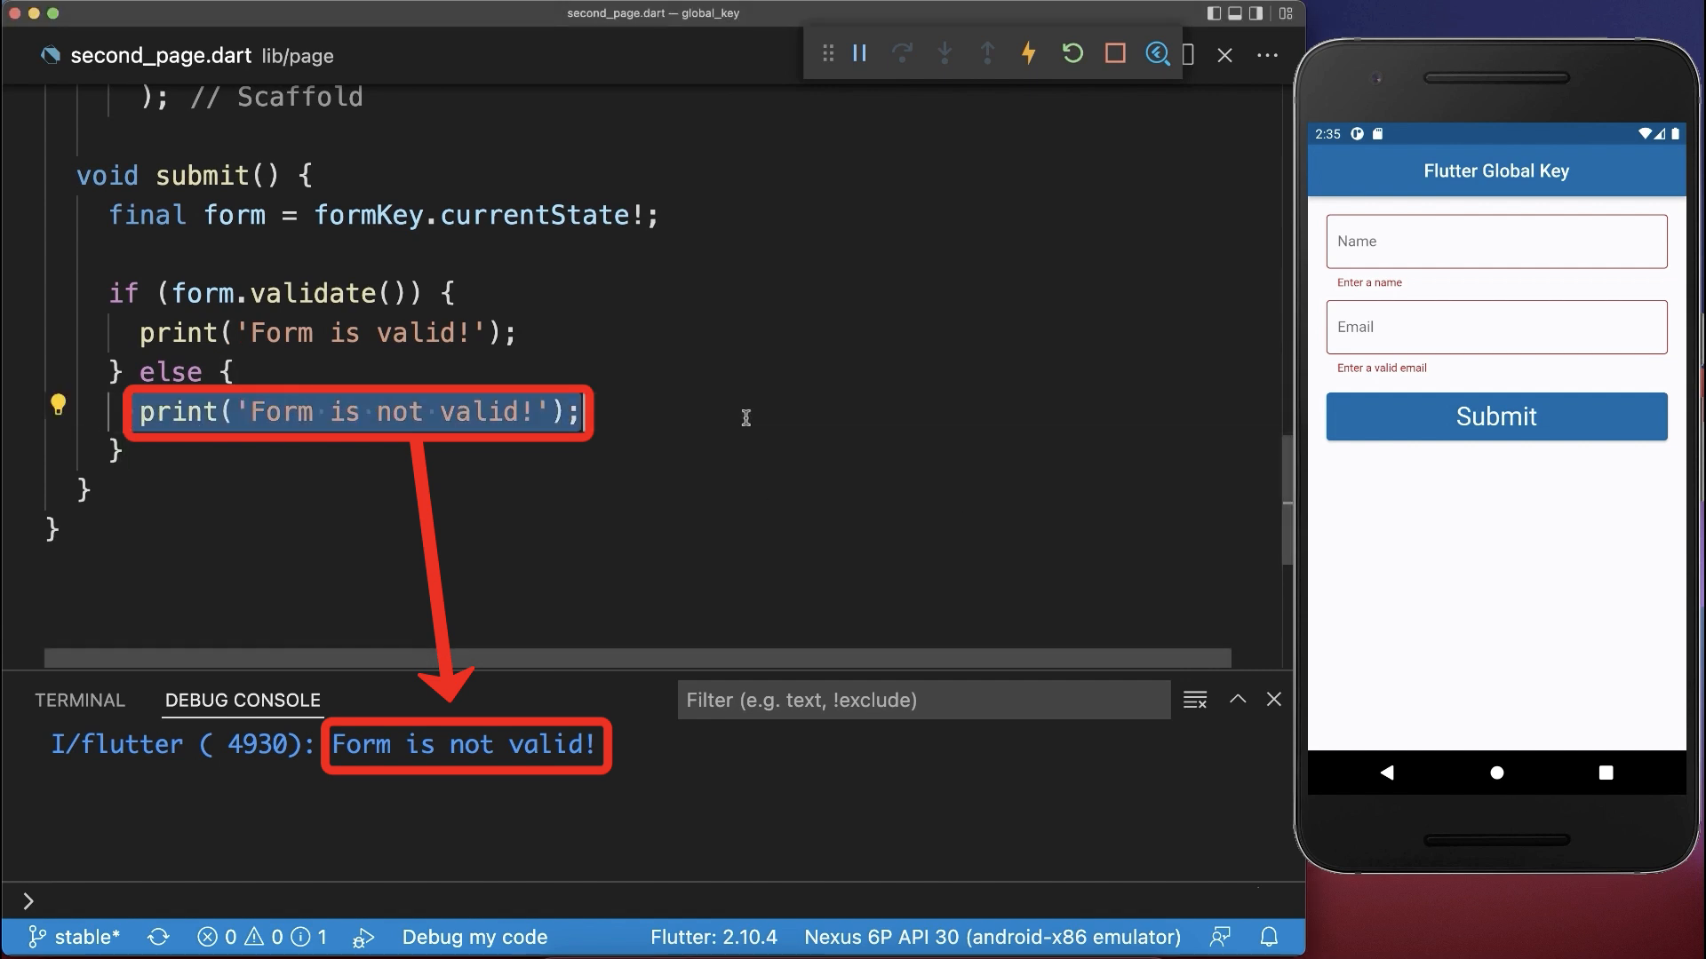
text(email@gmail.com)
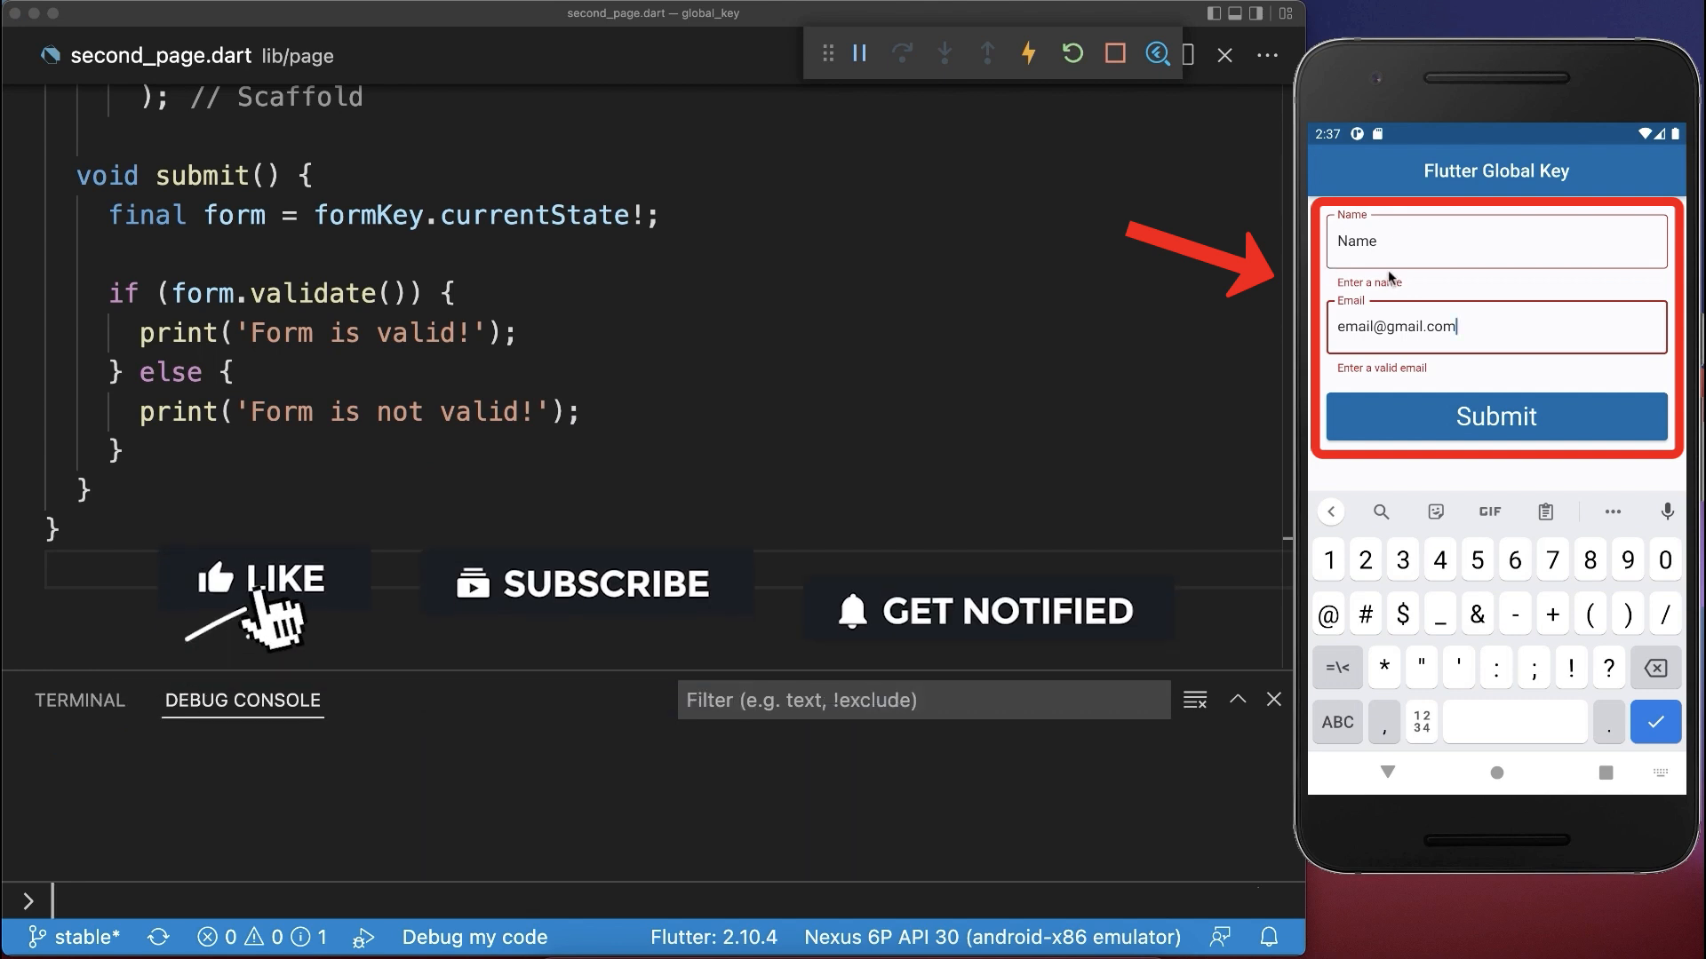
click(263, 578)
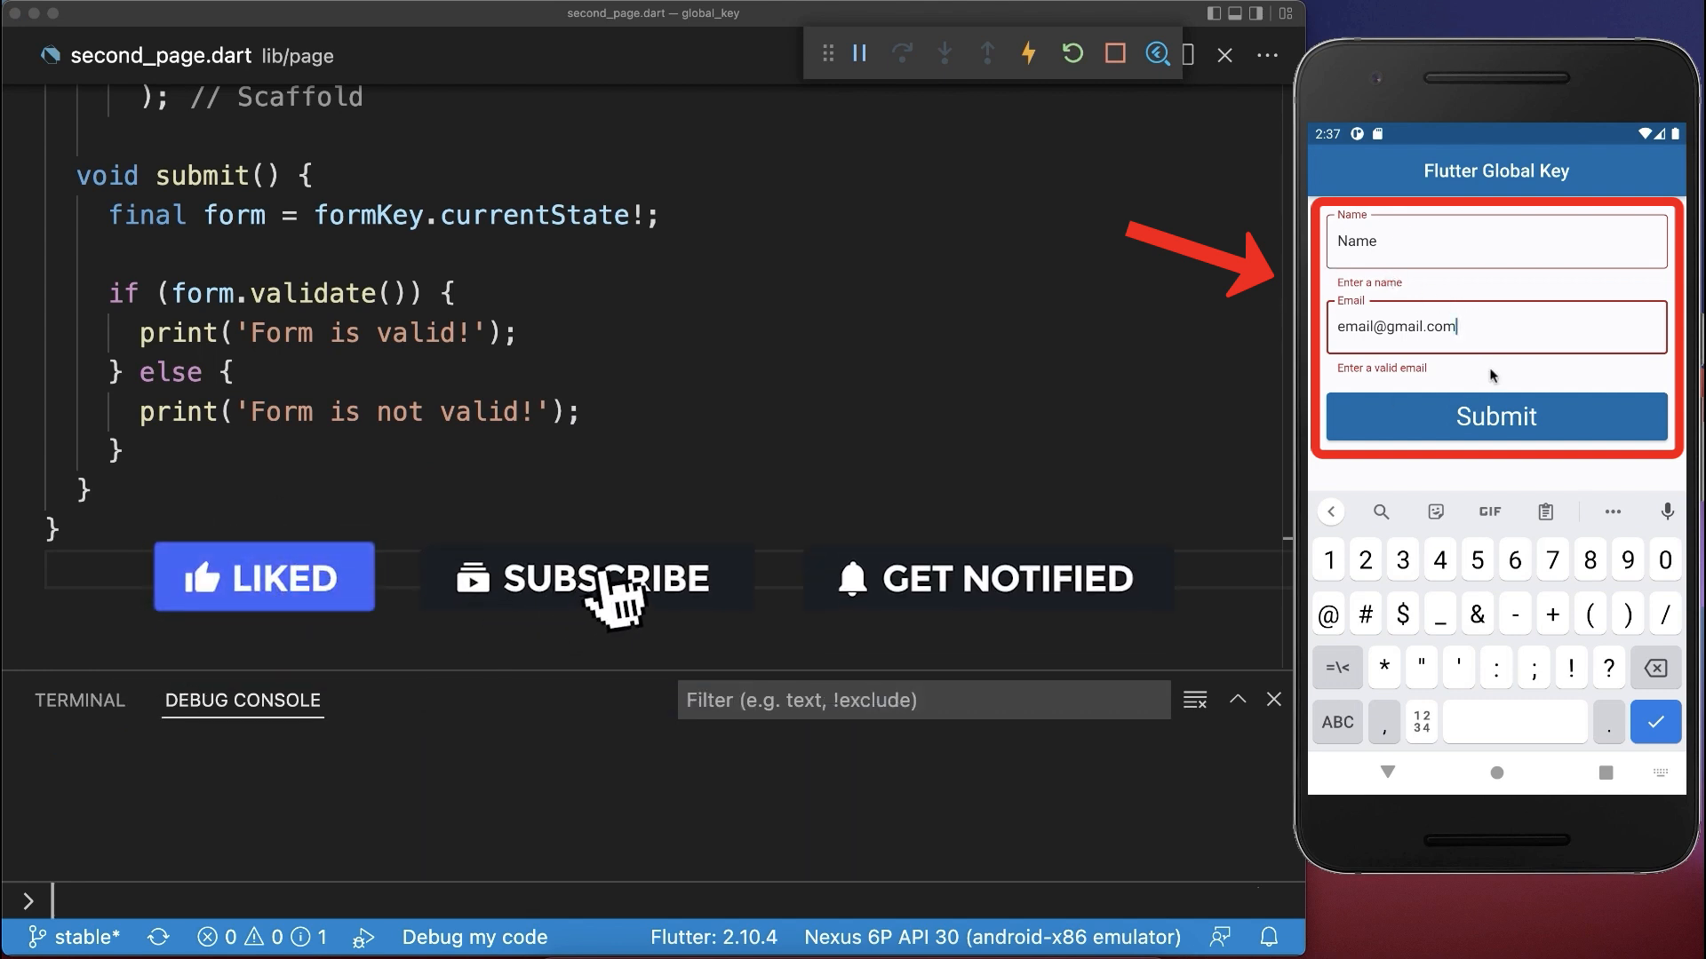
click(1494, 416)
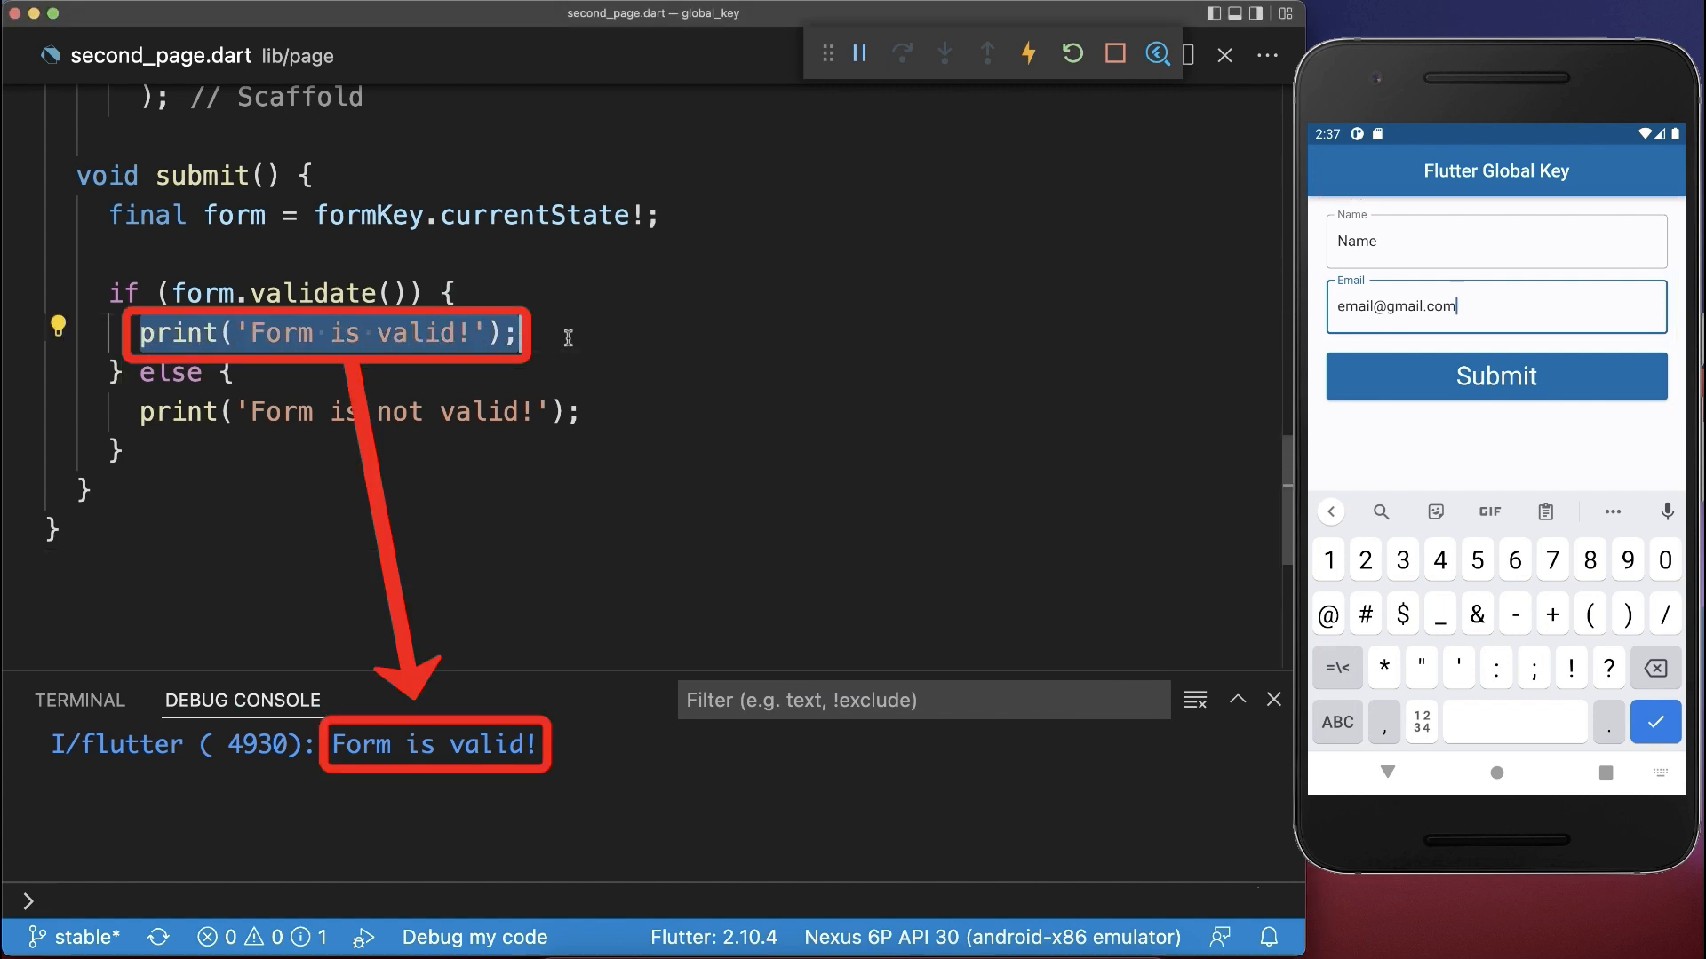
double_click(368, 215)
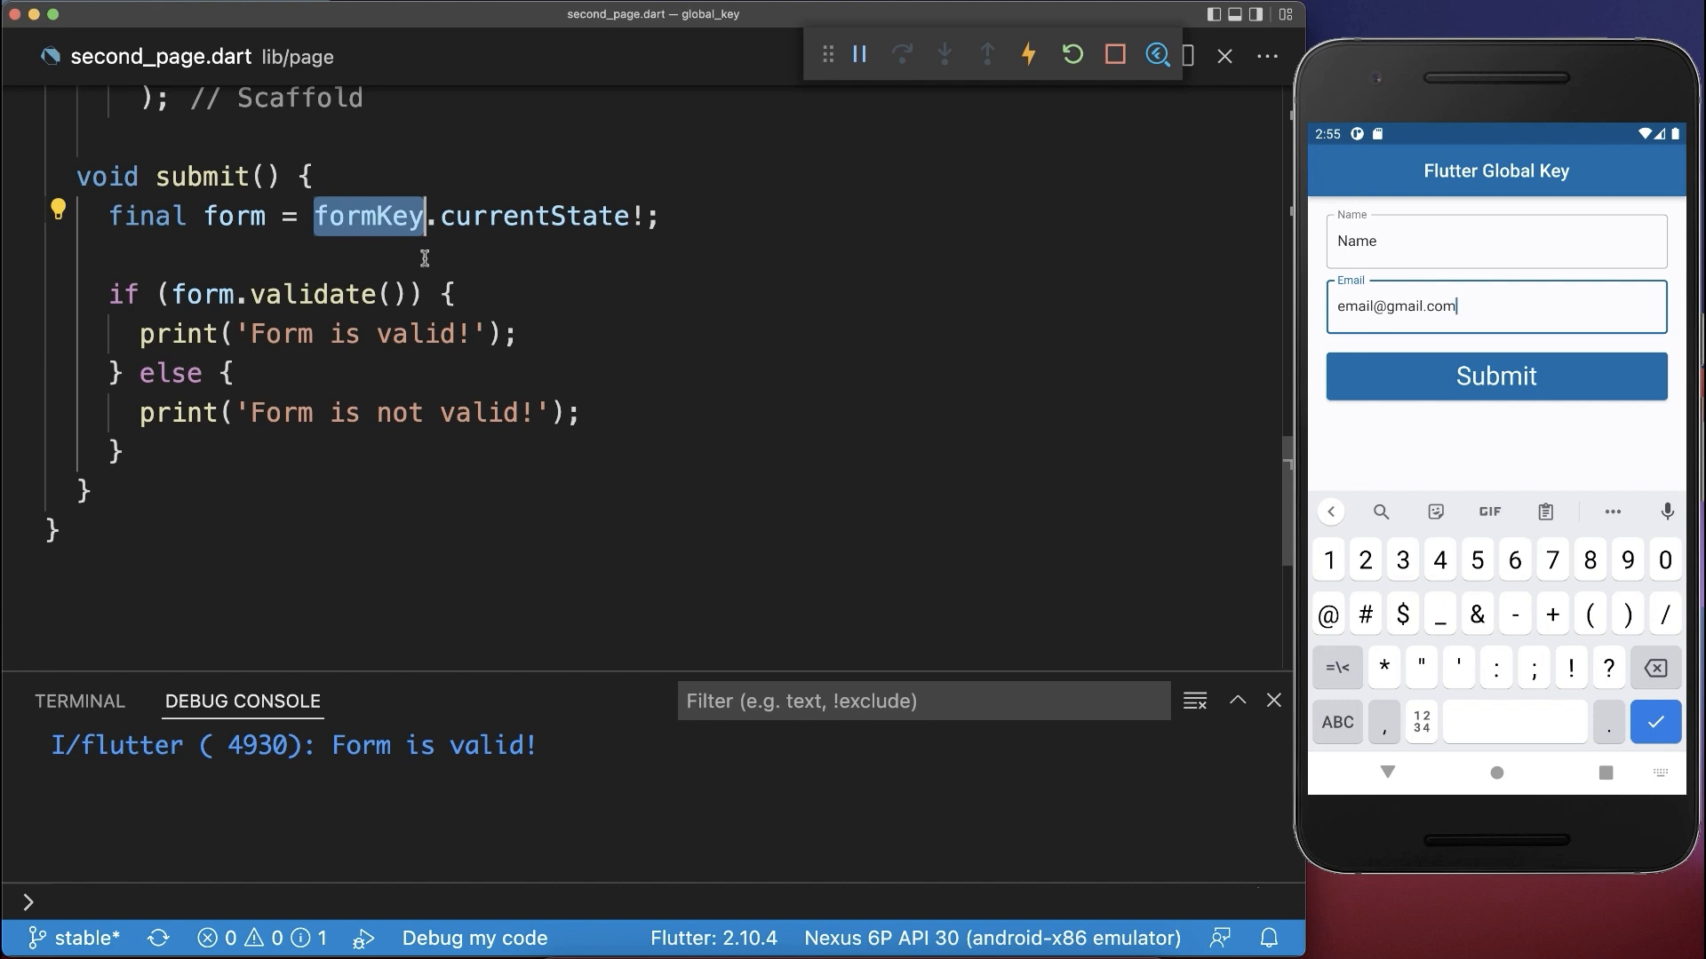